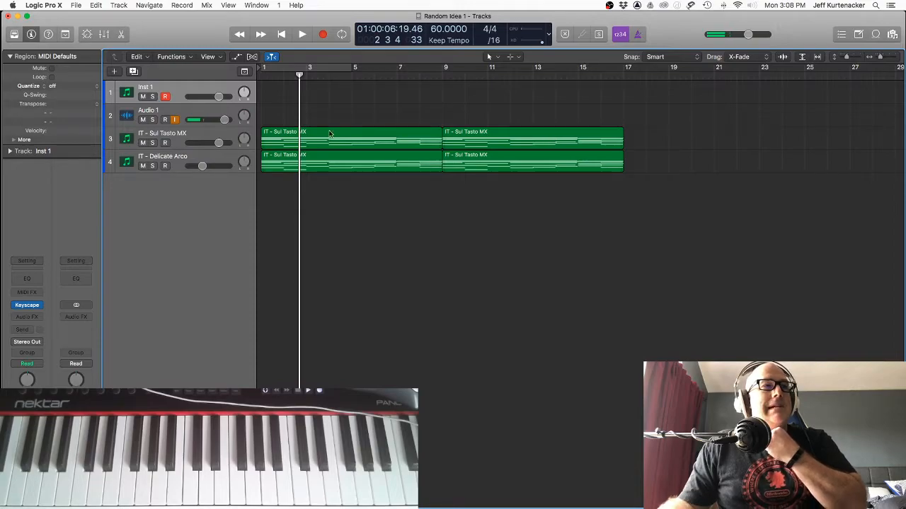
# Step: Return the playhead to the start and play the two string tracks
pyautogui.click(281, 34)
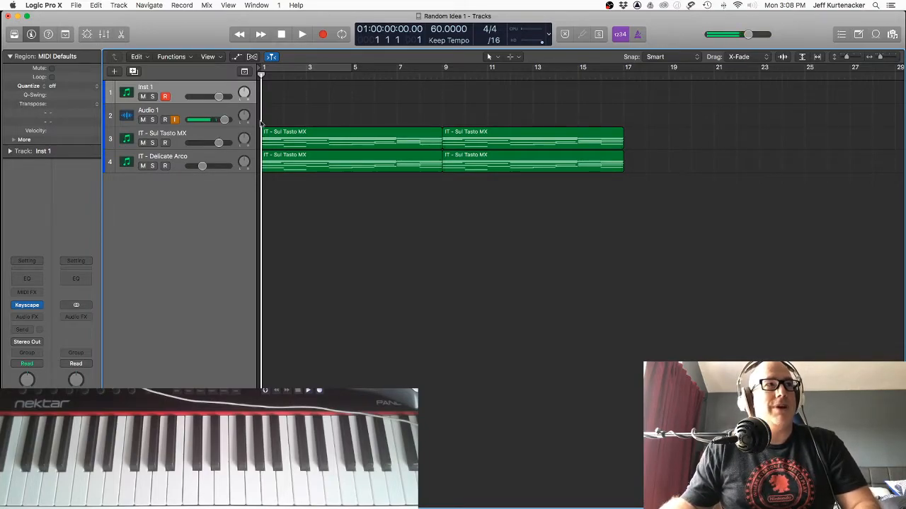
pyautogui.click(301, 34)
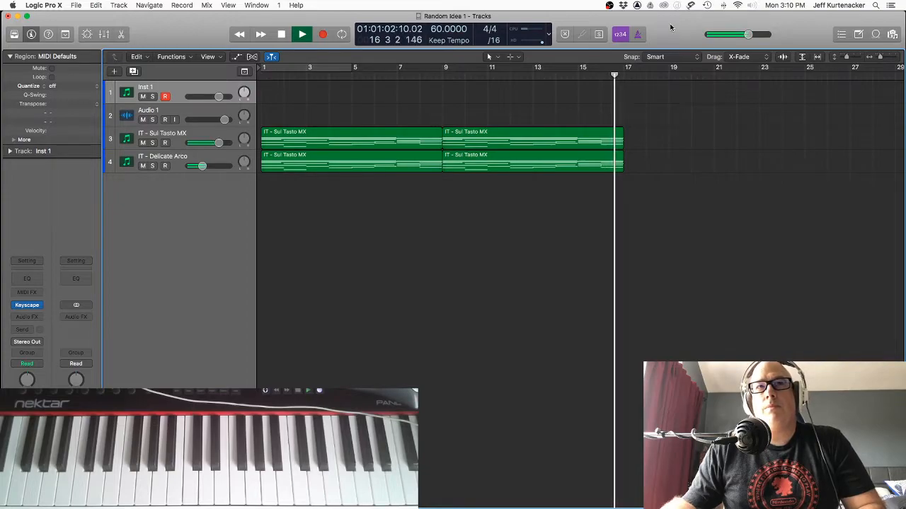
# Step: Stop the string playback
pyautogui.click(175, 118)
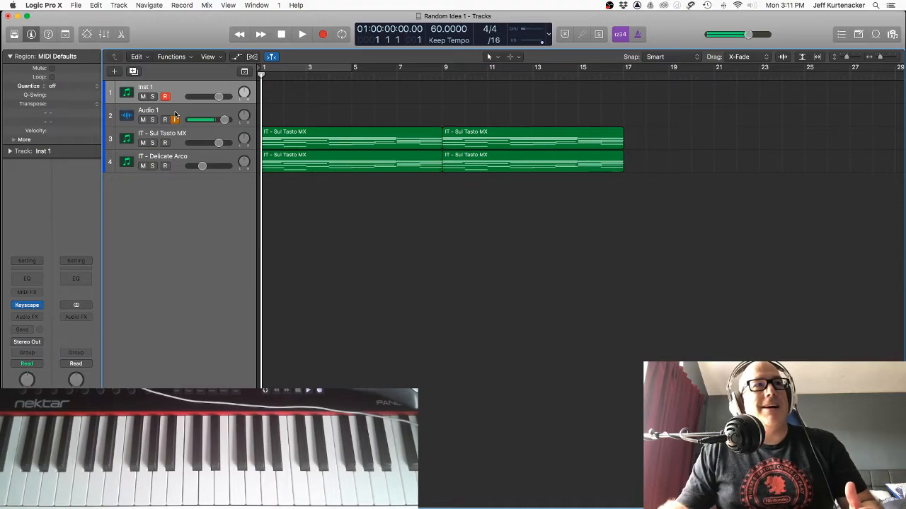
# Step: Play the strings from the start to bar 8, then stop and return to the start
pyautogui.click(164, 97)
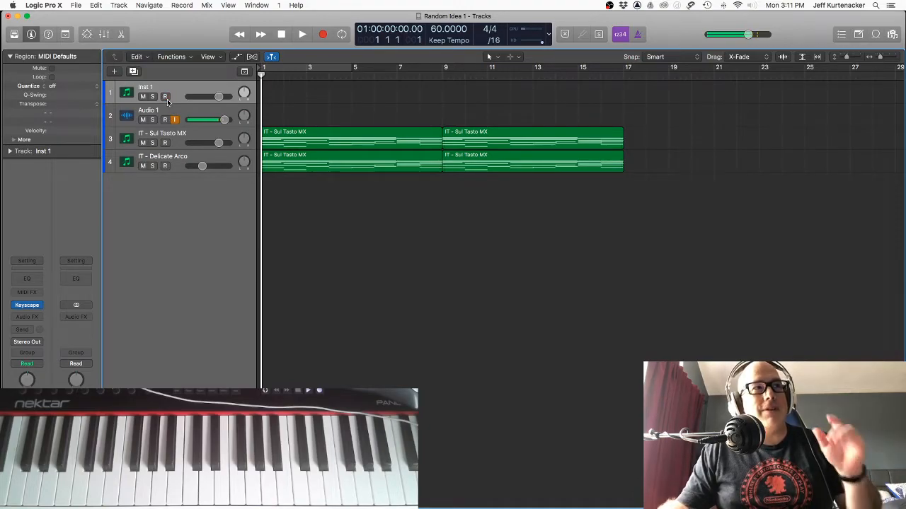
pyautogui.click(301, 34)
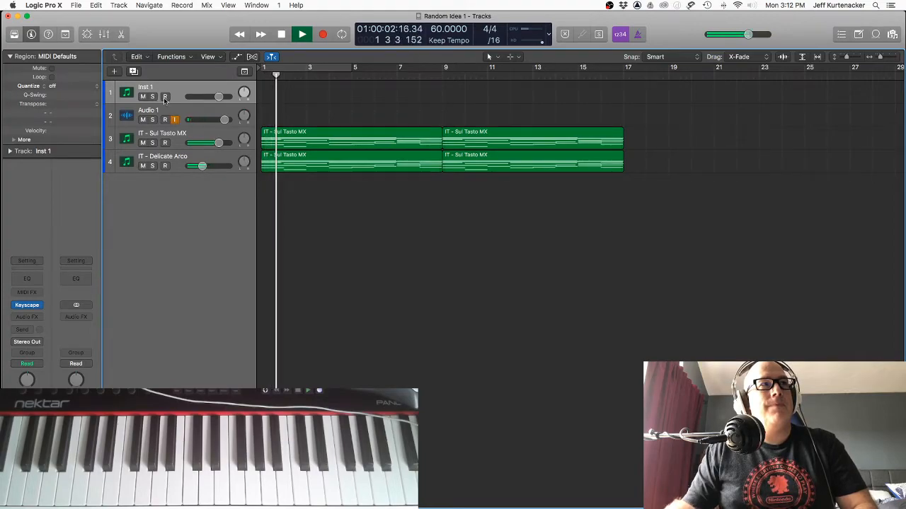
pyautogui.click(165, 96)
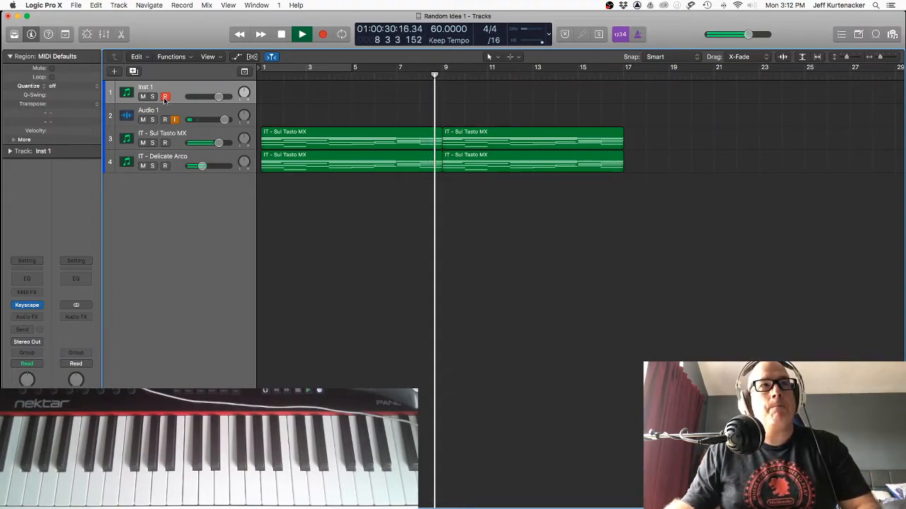
pyautogui.click(281, 34)
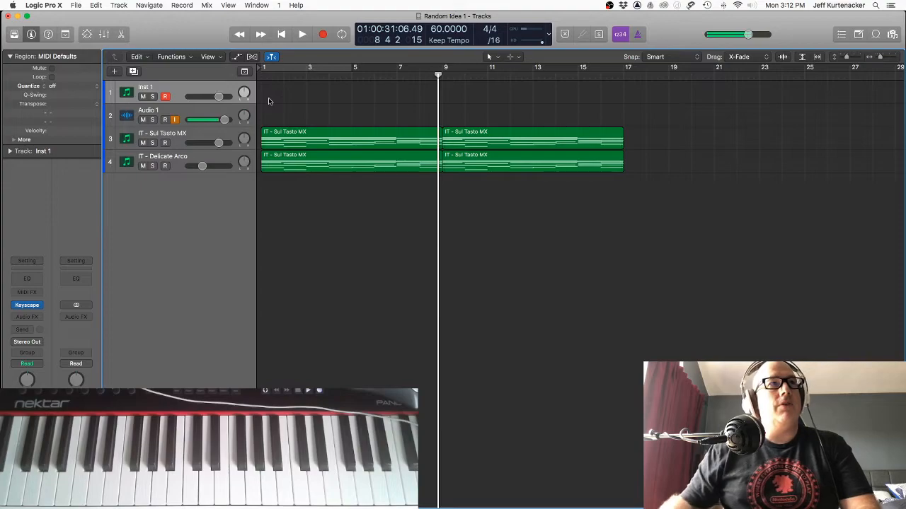
pyautogui.click(281, 34)
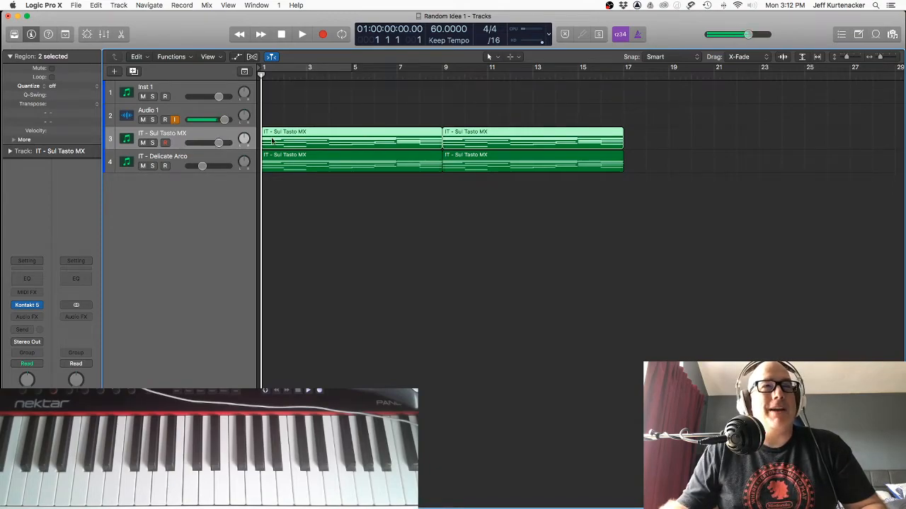
# Step: Mute IT - Sul Tasto MX and select the IT - Delicate Arco track
pyautogui.click(444, 67)
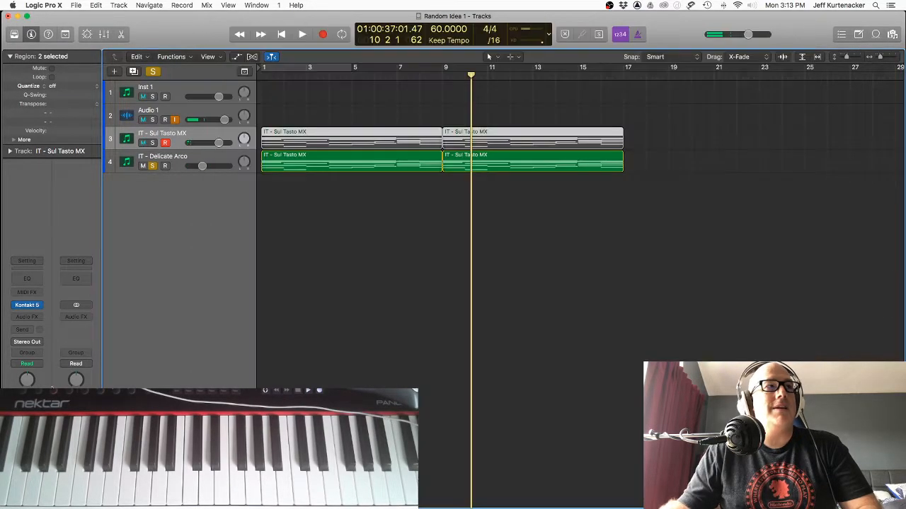
pyautogui.click(27, 305)
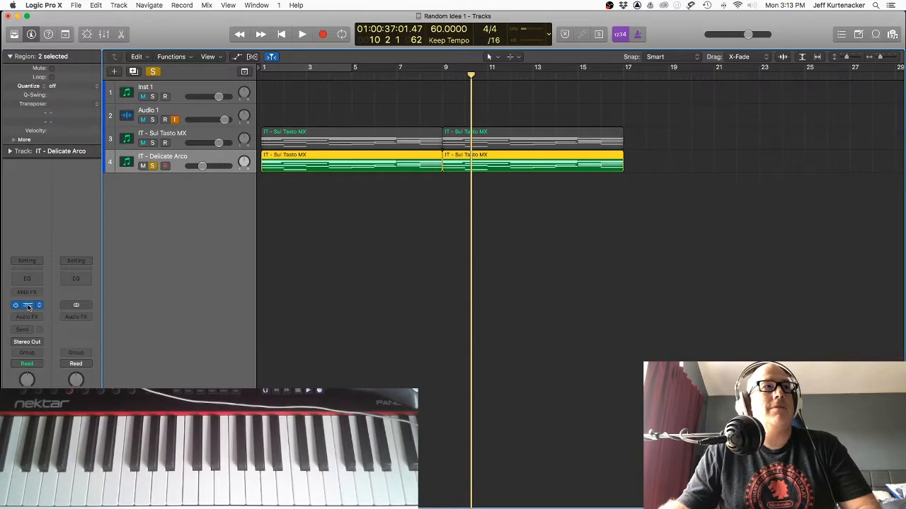
# Step: Restore IT - Delicate Arco to normal and stop playback at bar 9
pyautogui.click(27, 305)
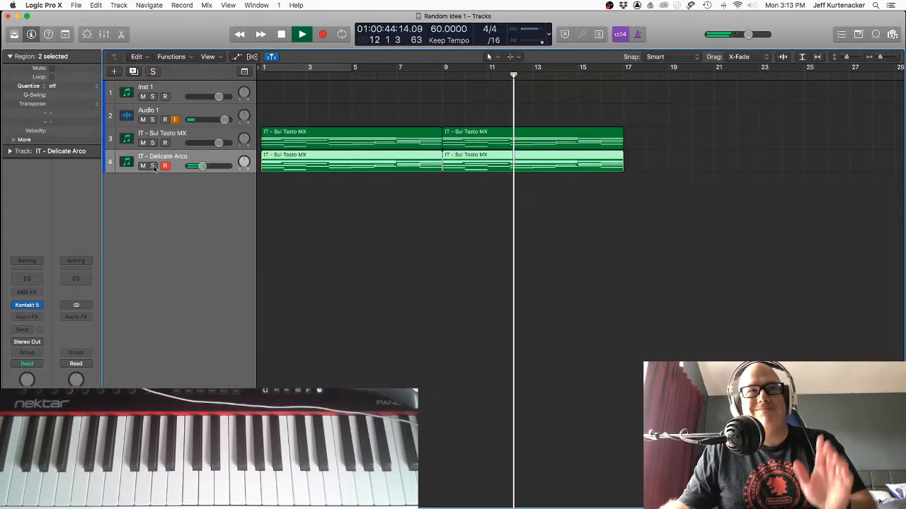
pyautogui.click(280, 34)
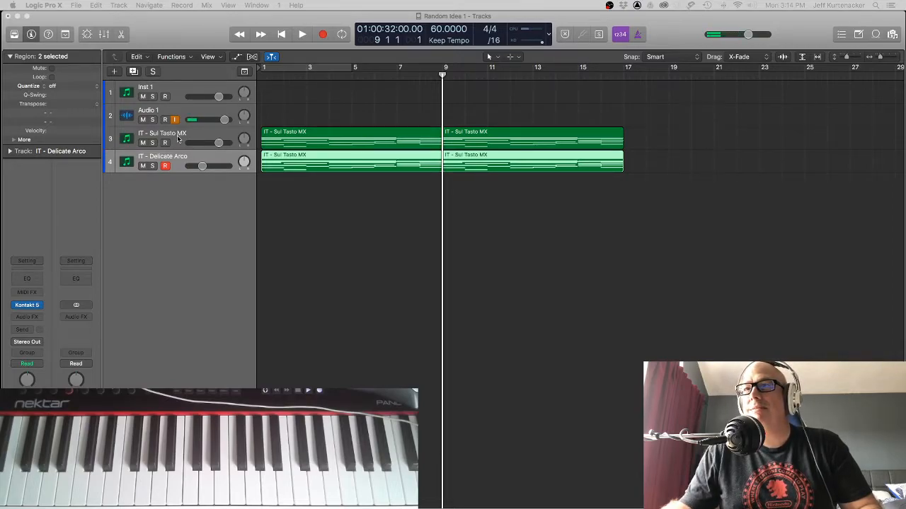
# Step: Select IT - Sul Tasto MX, replay from bar 9, then stop at the project start
pyautogui.click(165, 165)
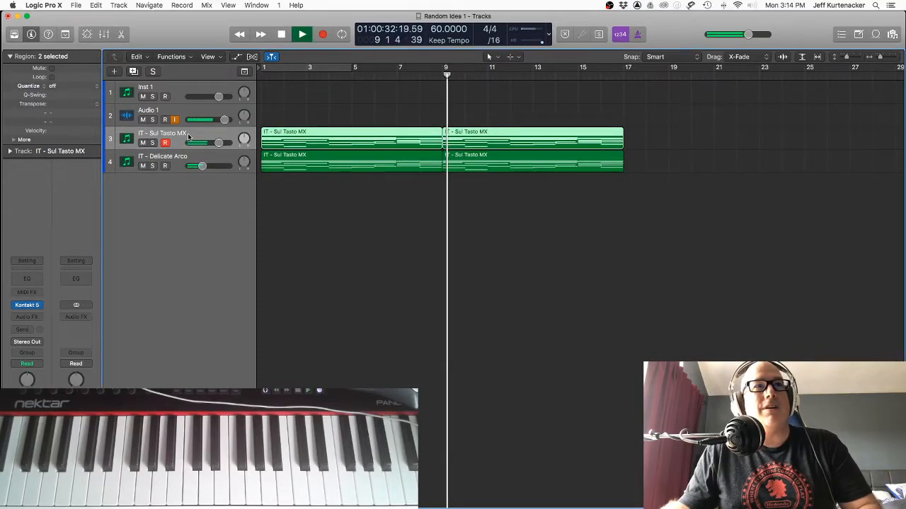
pyautogui.click(281, 34)
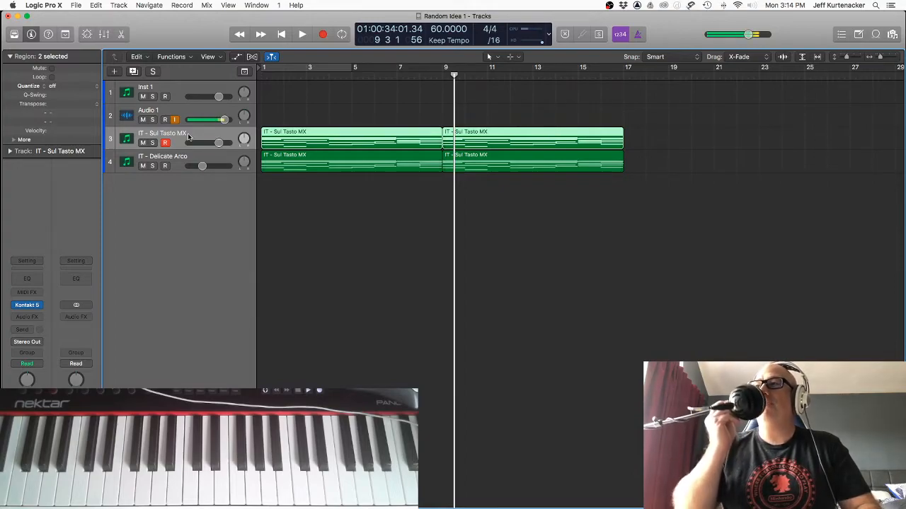
pyautogui.click(301, 34)
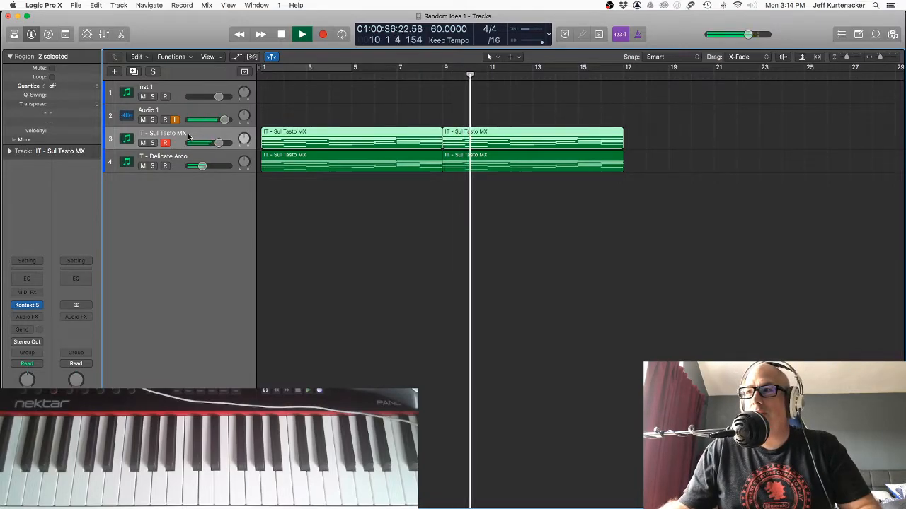
pyautogui.click(280, 34)
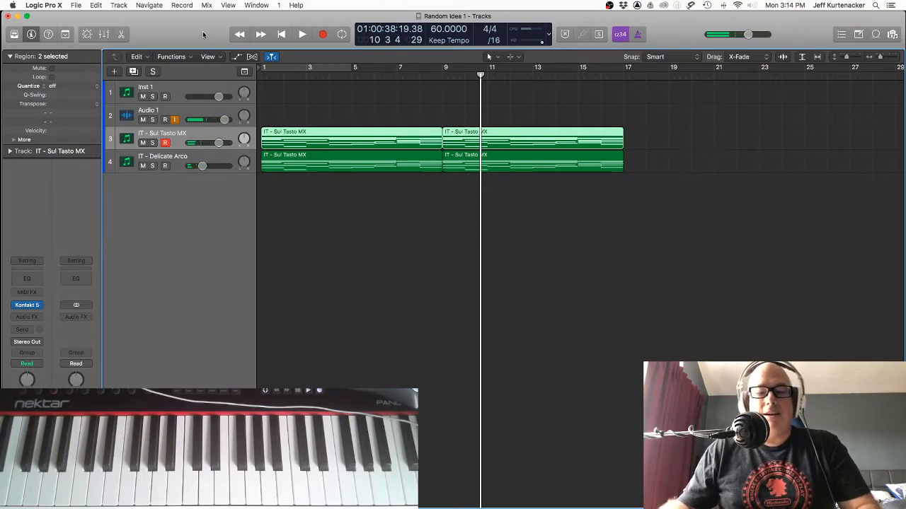
pyautogui.click(280, 34)
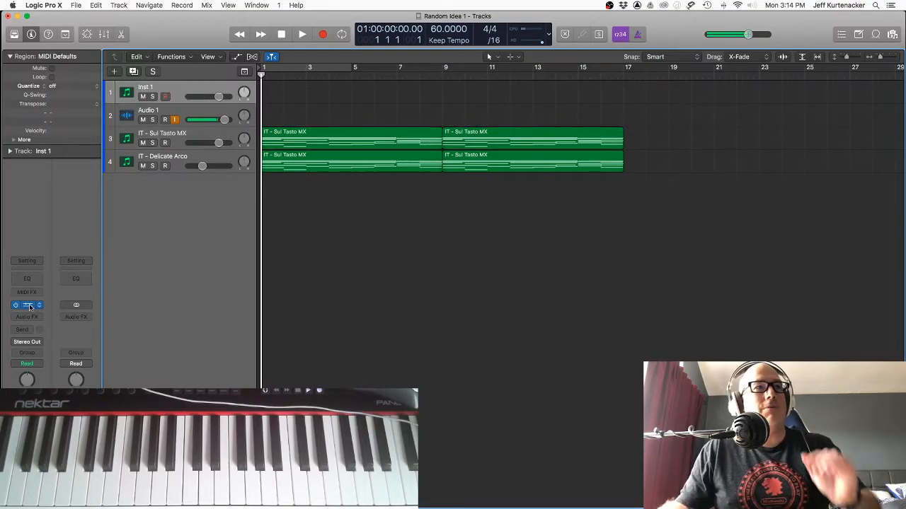
# Step: Load Spectrasonics Keyscape into the Inst 1 instrument slot
pyautogui.click(27, 305)
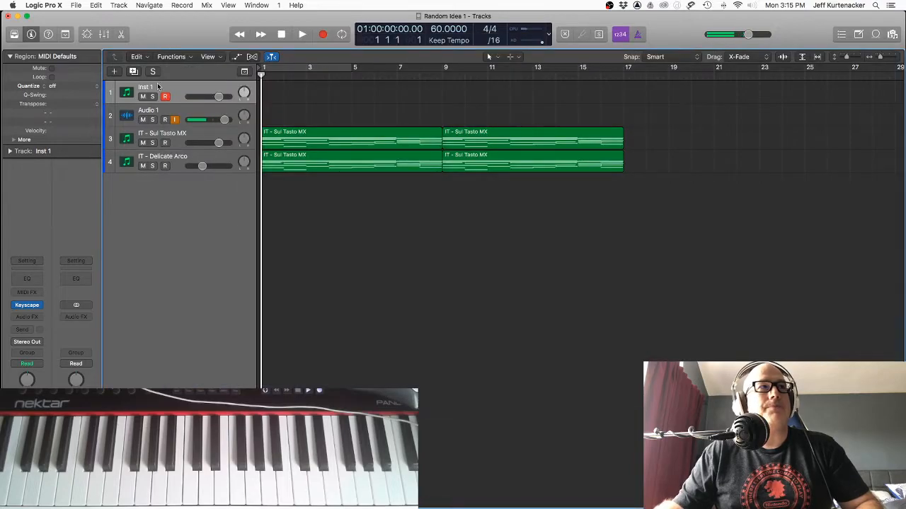
# Step: Rename the Keyscape track to 'Piano' and move it below the strings
pyautogui.write('Piano')
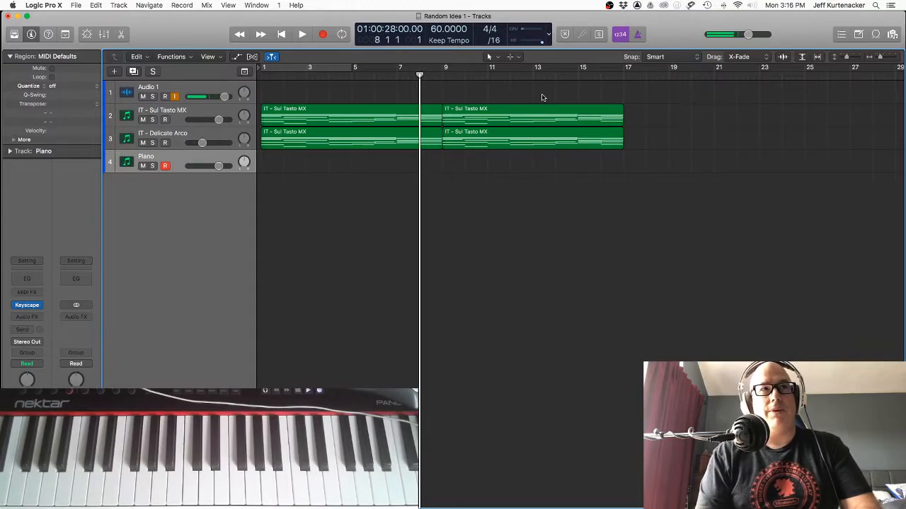
# Step: Record a piano part on the Piano track from bar 9 to bar 17
pyautogui.click(302, 34)
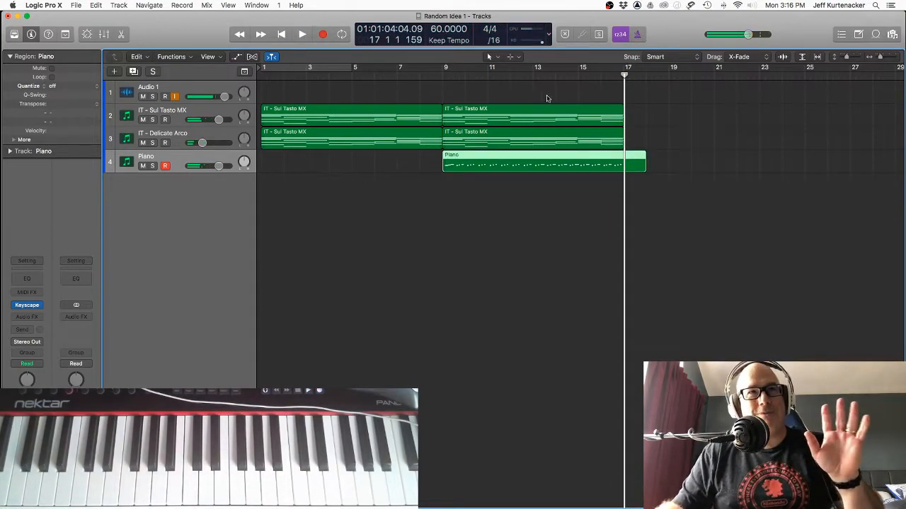
# Step: Trim the Piano region's right edge to end exactly at bar 17
pyautogui.moveTo(635, 165); pyautogui.dragTo(639, 167)
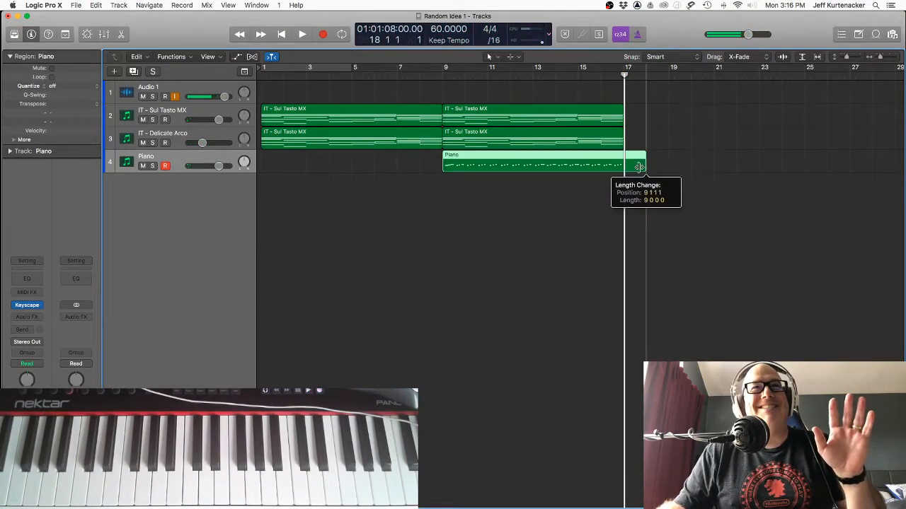
pyautogui.moveTo(639, 168); pyautogui.dragTo(622, 168)
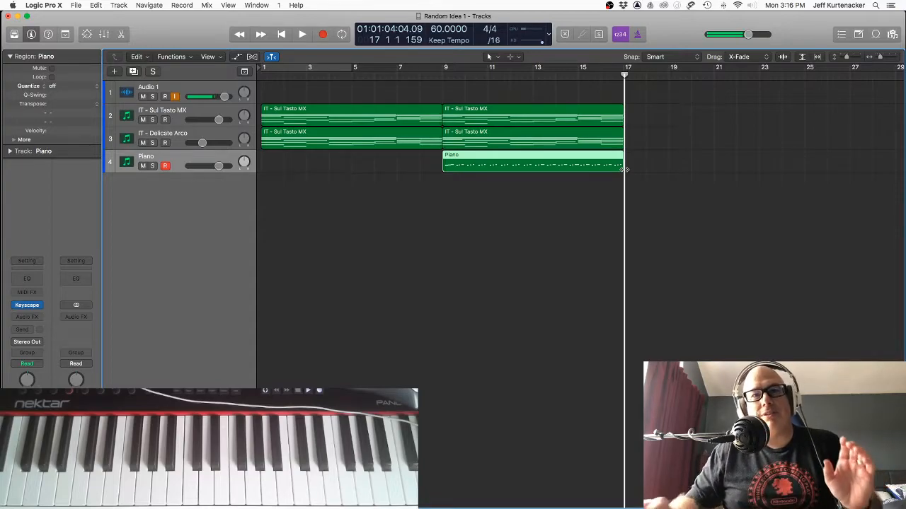
pyautogui.moveTo(655, 147)
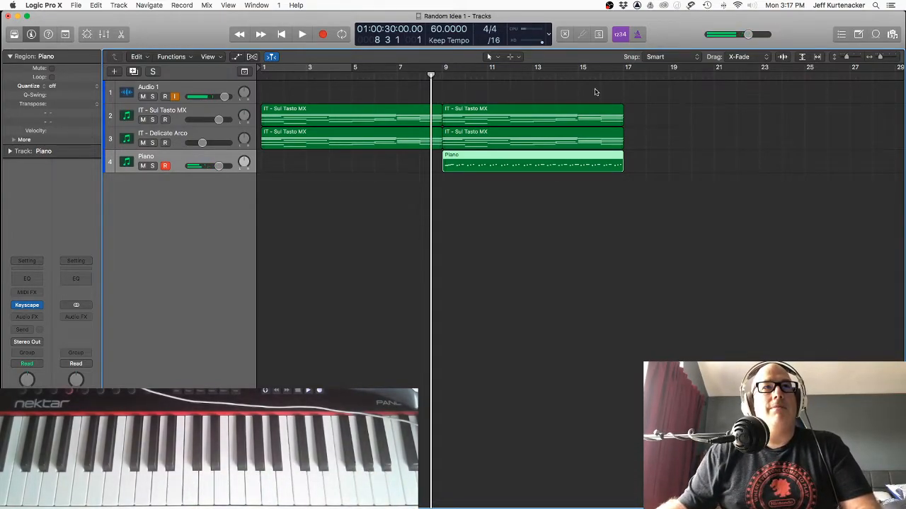
# Step: Copy the second IT regions on both string tracks to bar 17, filling bars 17–25
pyautogui.click(531, 117)
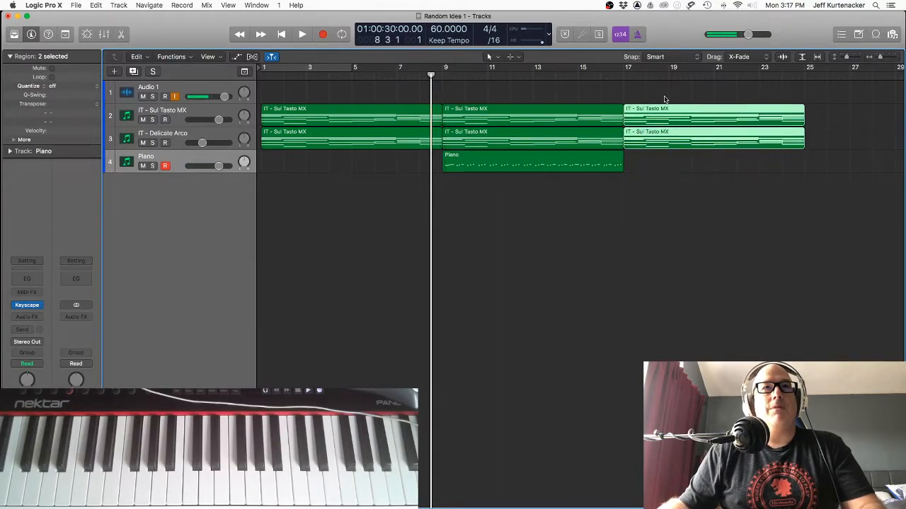
pyautogui.click(301, 34)
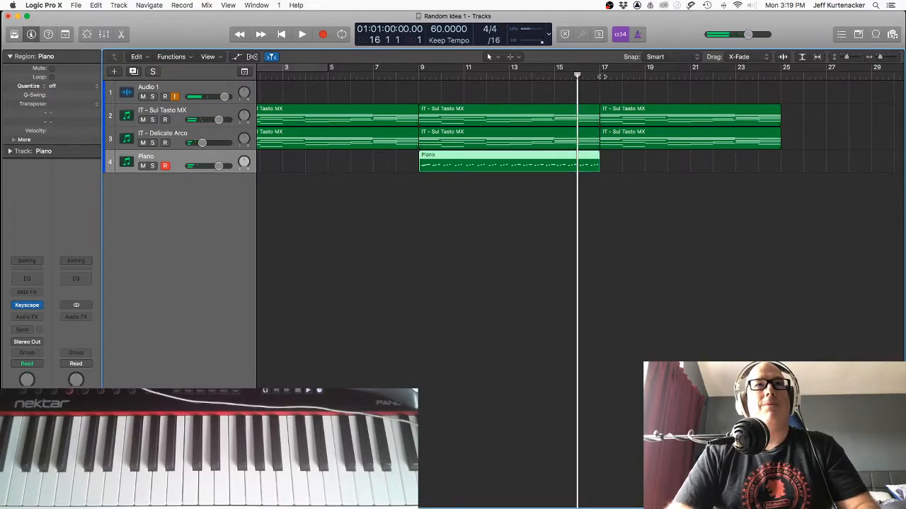
pyautogui.click(303, 34)
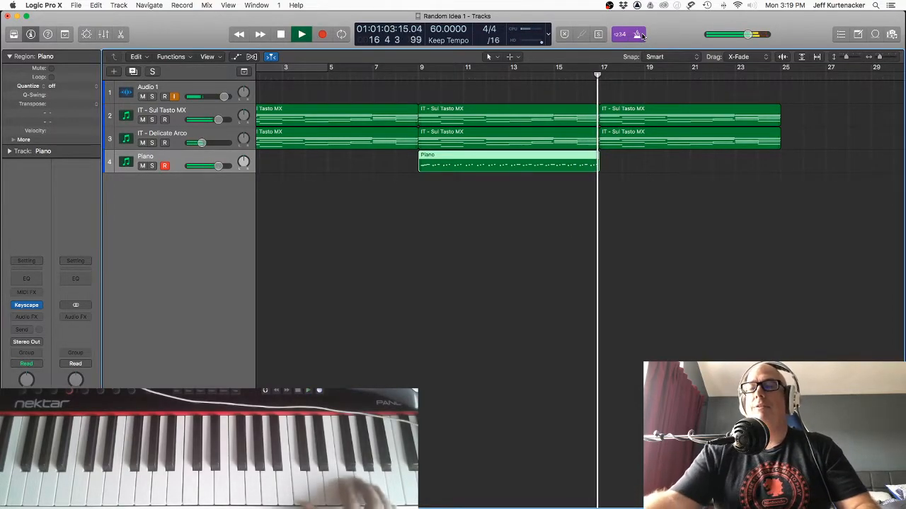
pyautogui.click(281, 34)
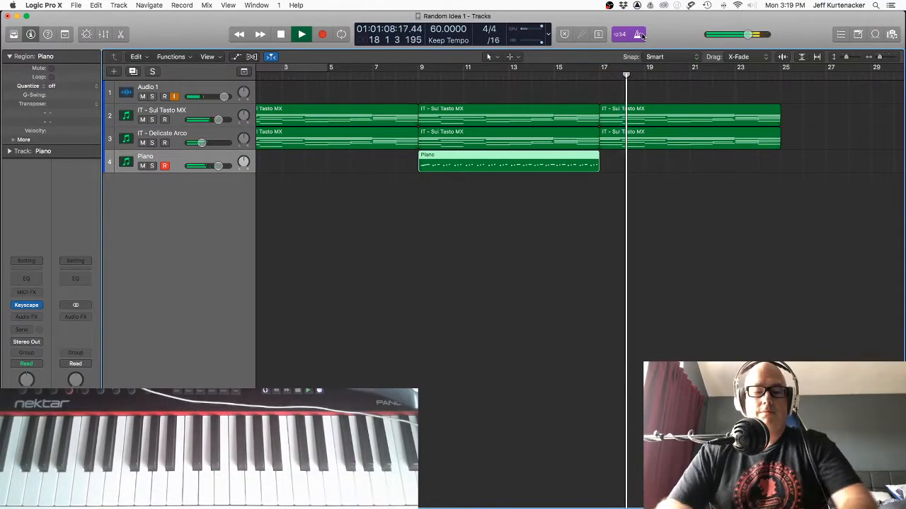
pyautogui.click(322, 34)
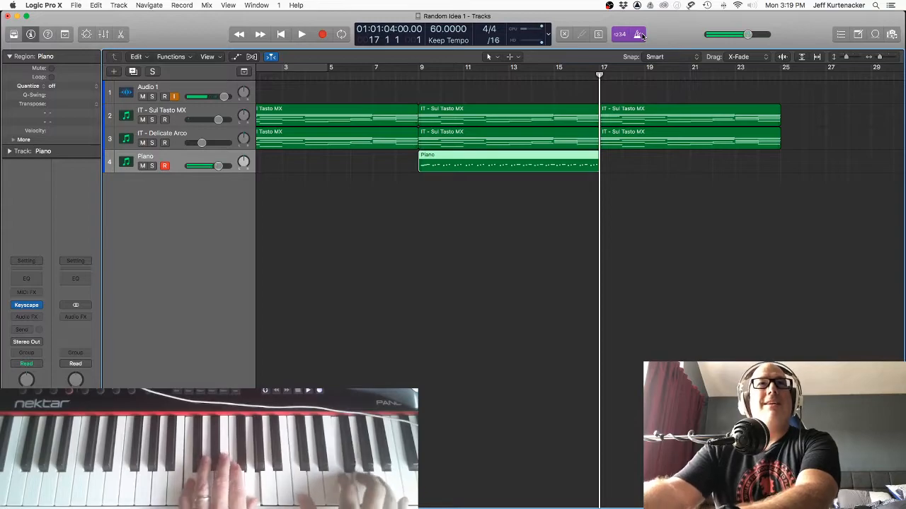
pyautogui.click(301, 34)
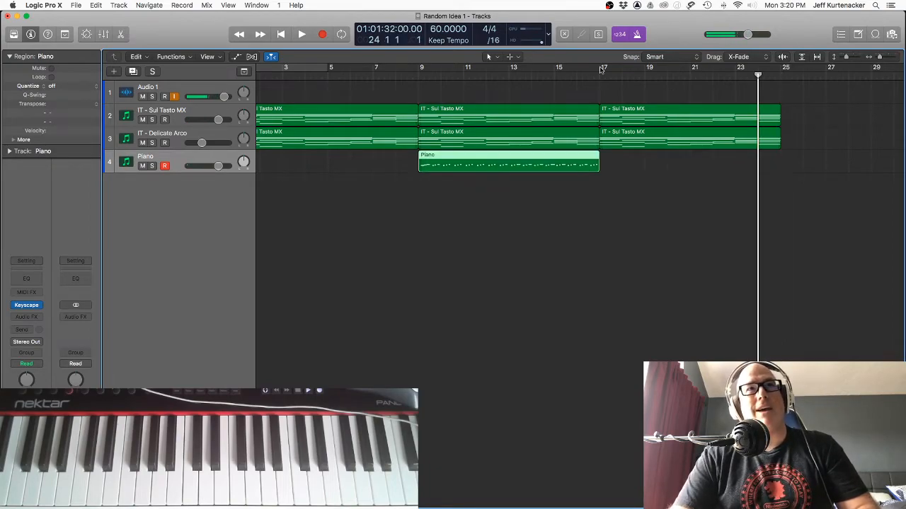
pyautogui.click(576, 68)
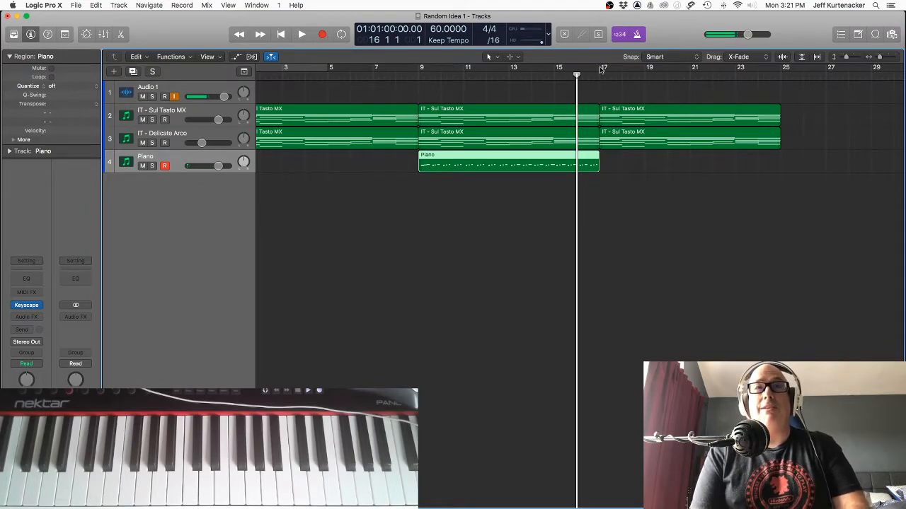
# Step: Record a busier second piano part on the Piano track from bar 17 to bar 25
pyautogui.click(301, 34)
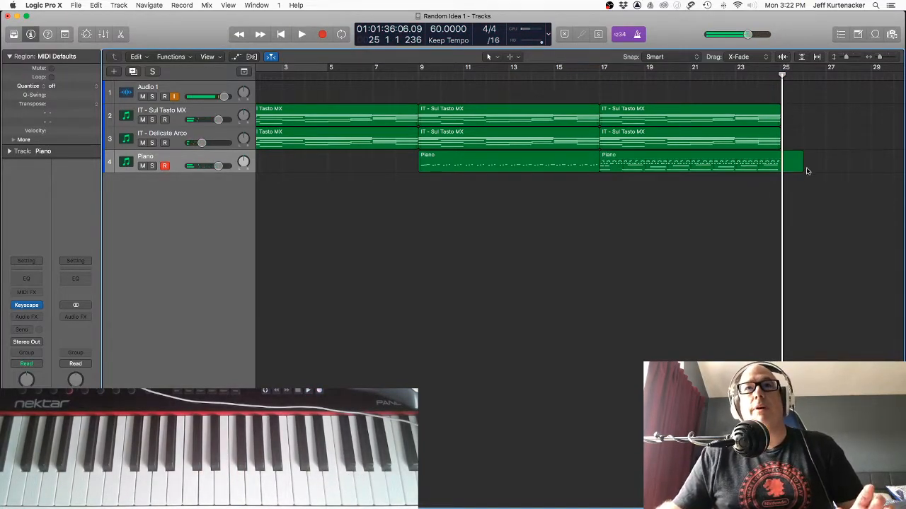
# Step: Stop recording and open the new bar-25 Piano region's notes in an editor
pyautogui.click(687, 164)
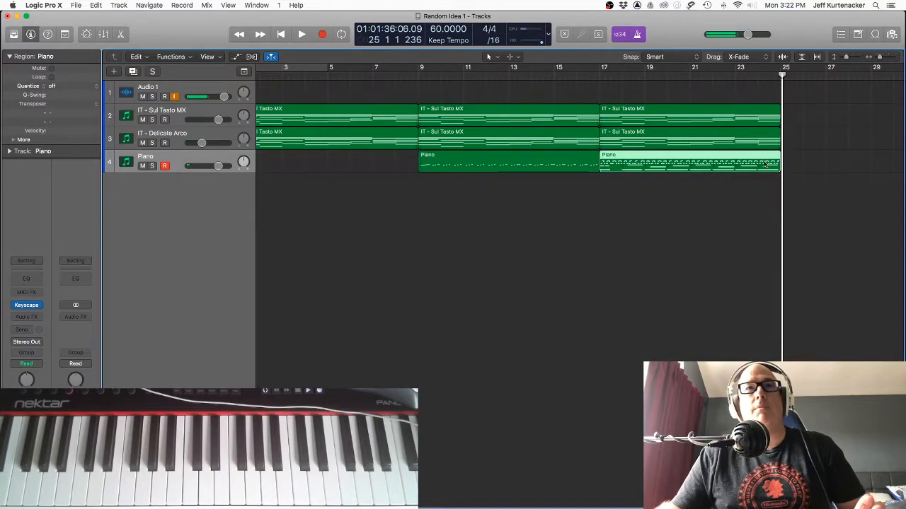
pyautogui.doubleClick(690, 165)
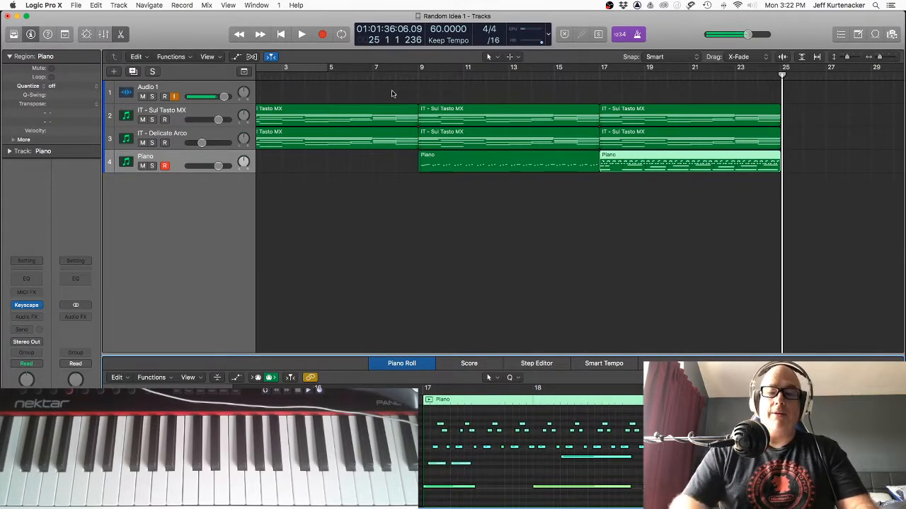
pyautogui.click(280, 34)
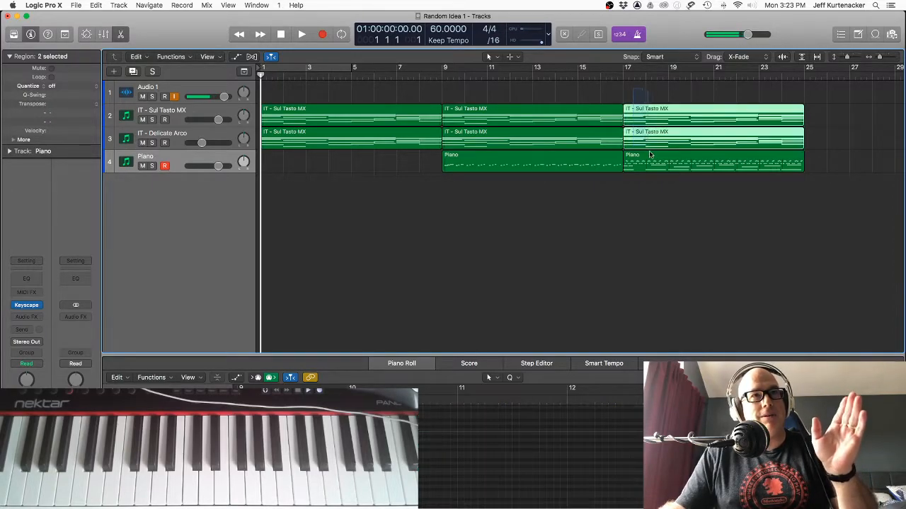
# Step: Select the final Sul Tasto, Piano and IT - Delicate Arco regions from bar 17
pyautogui.click(712, 163)
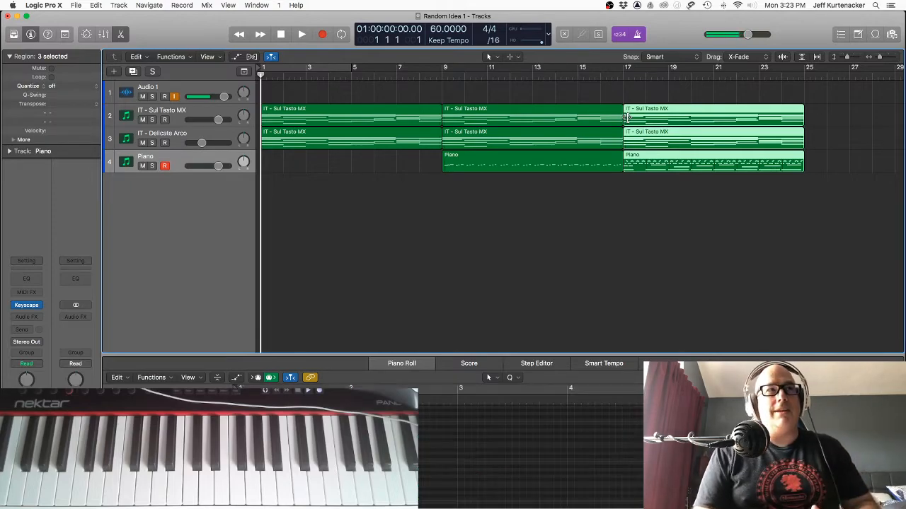
pyautogui.click(301, 34)
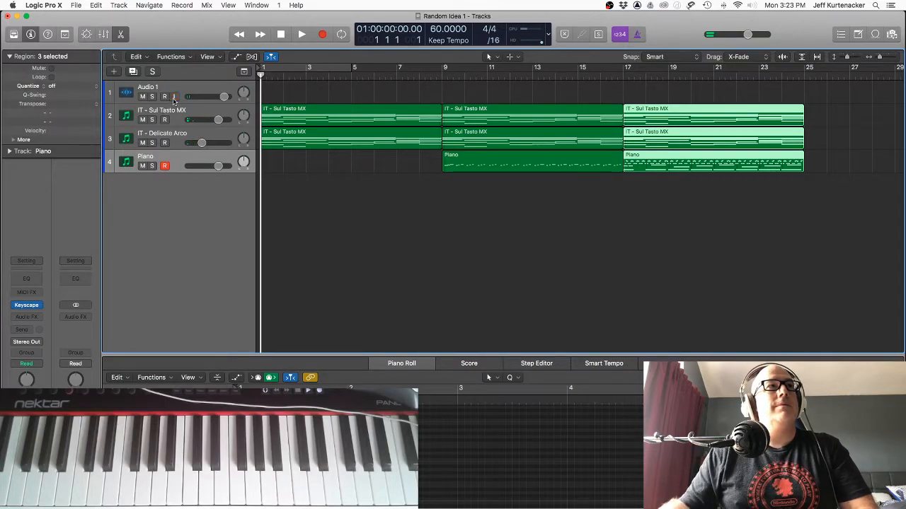
# Step: Play the arrangement from the top and stop at bar 25
pyautogui.click(300, 34)
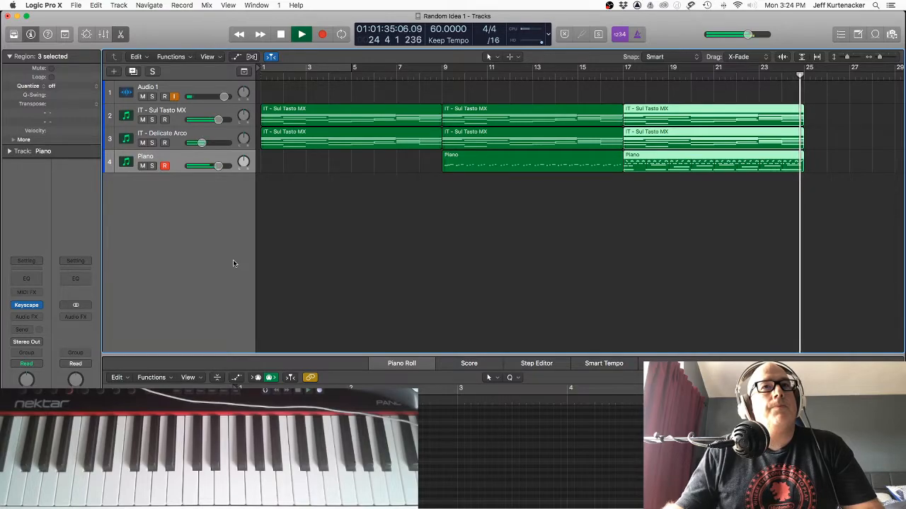
pyautogui.click(281, 33)
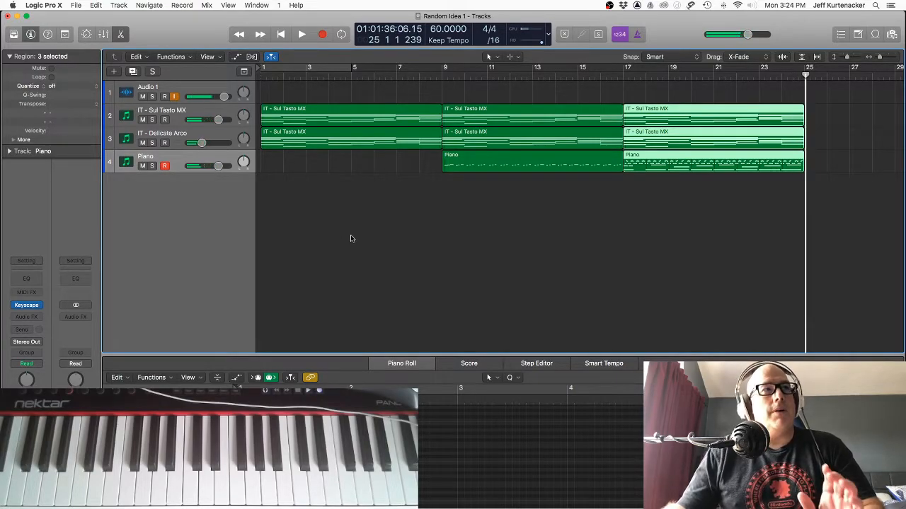
# Step: Place the playhead at bar 17, the start of the final section
pyautogui.click(281, 34)
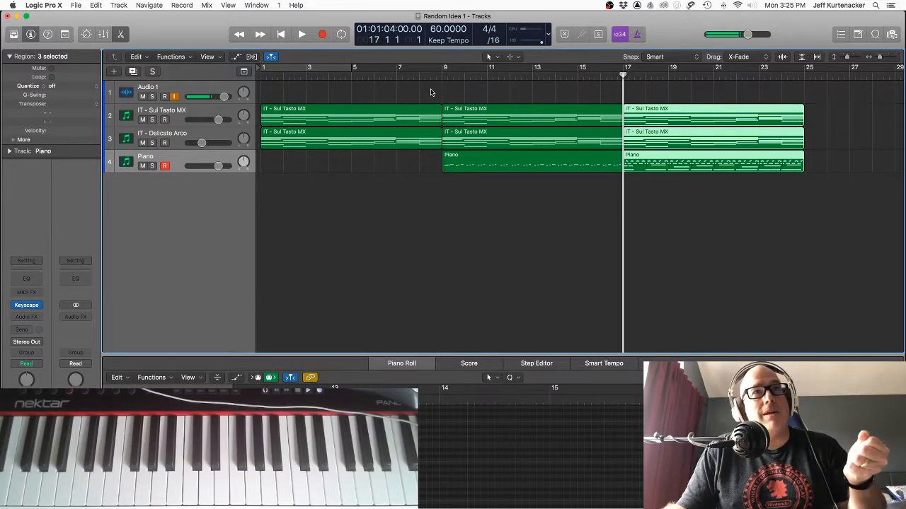
pyautogui.click(708, 108)
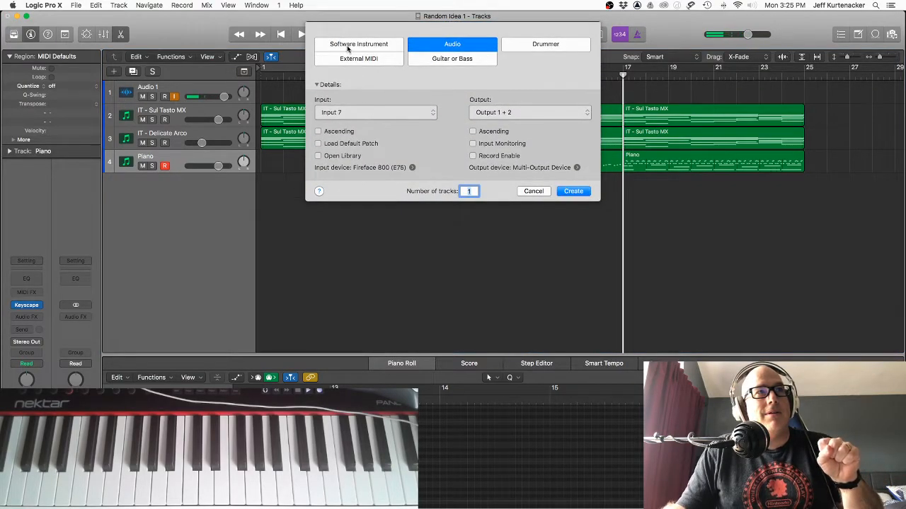
# Step: Create software instrument track Inst 4 with AU Instruments > Omnisphere loaded
pyautogui.click(358, 44)
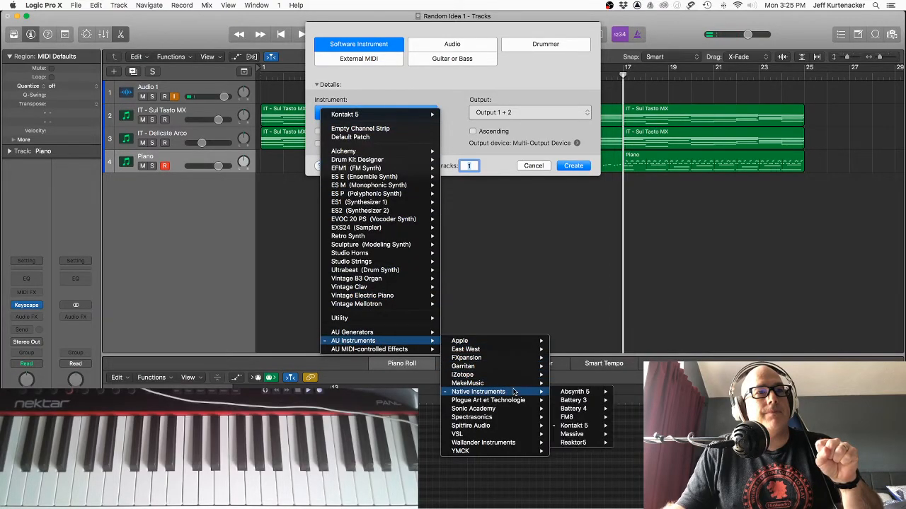
pyautogui.moveTo(471, 416)
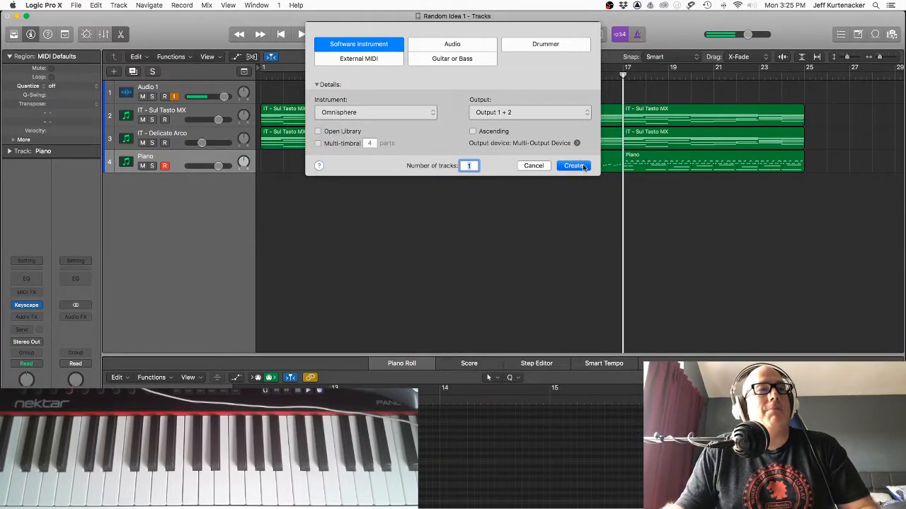
pyautogui.click(573, 166)
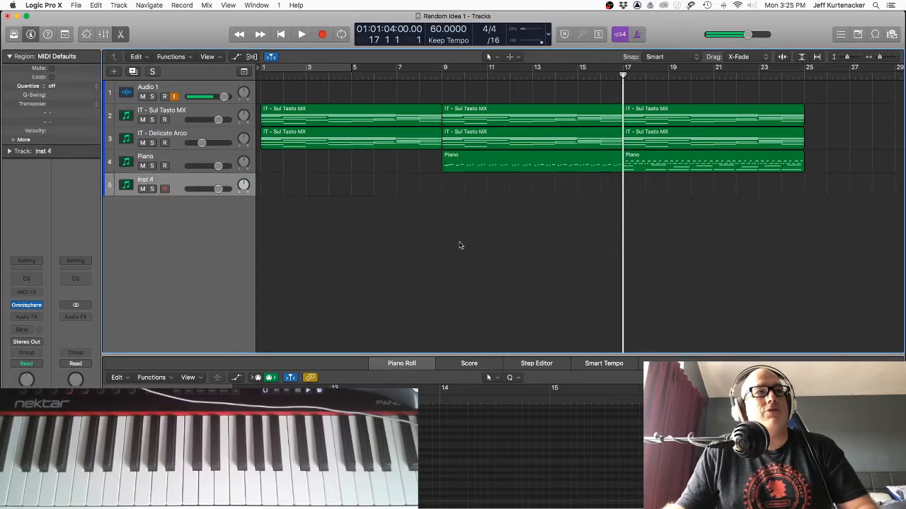
# Step: Load Dream Searching Soft from Omnisphere's Pads + Strings > Soft and Warm patches
pyautogui.doubleClick(145, 179)
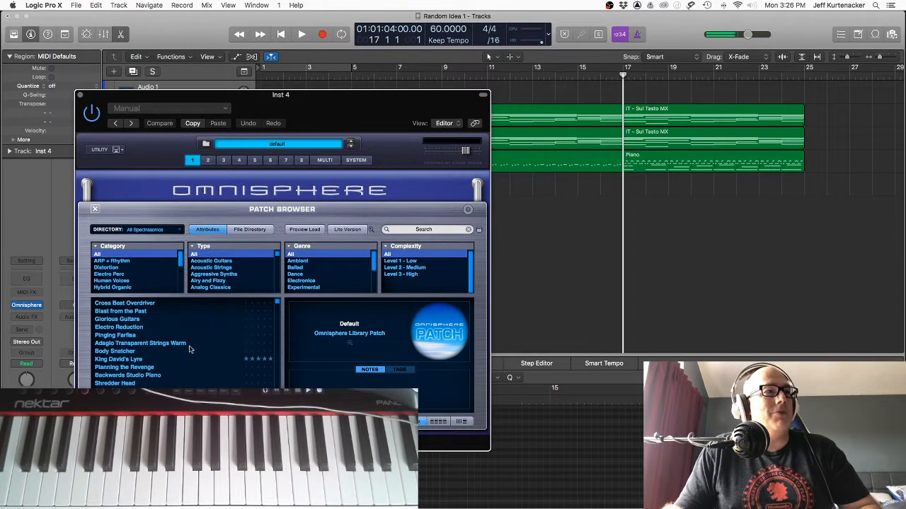
pyautogui.moveTo(137, 281)
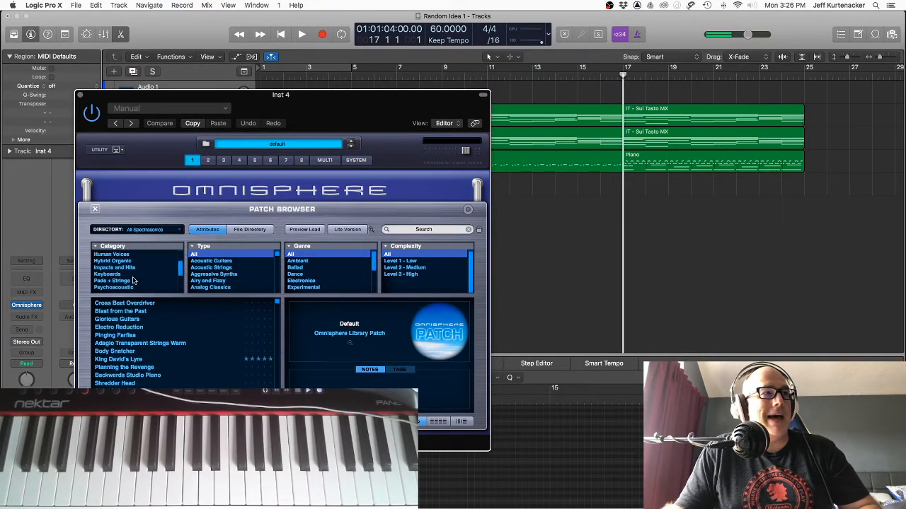
pyautogui.click(112, 281)
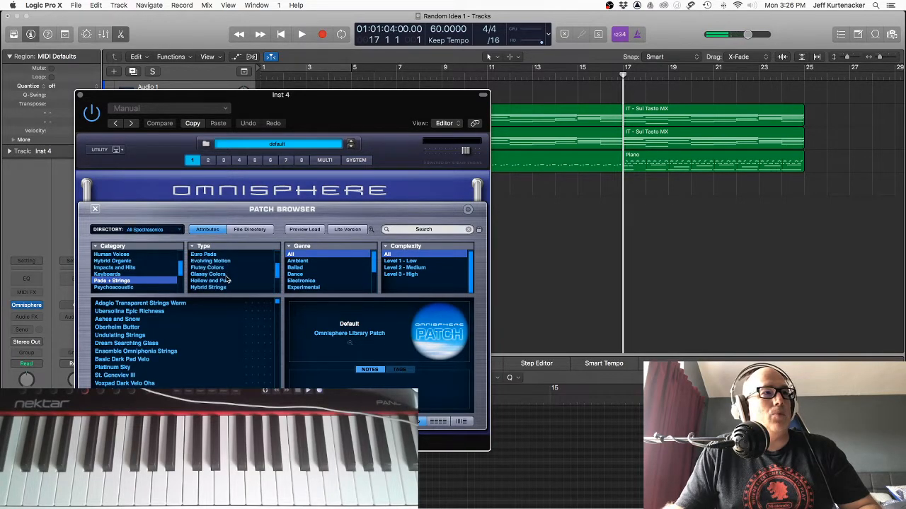
pyautogui.click(208, 268)
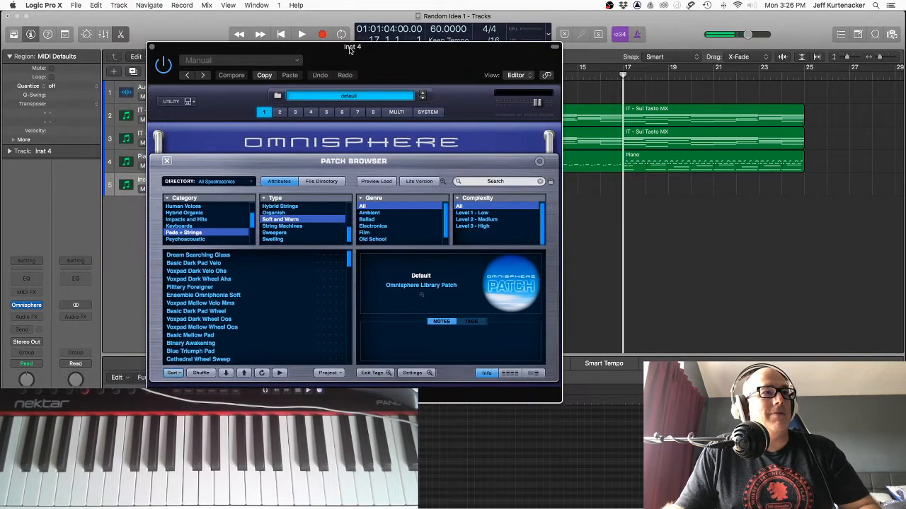
pyautogui.moveTo(245, 257)
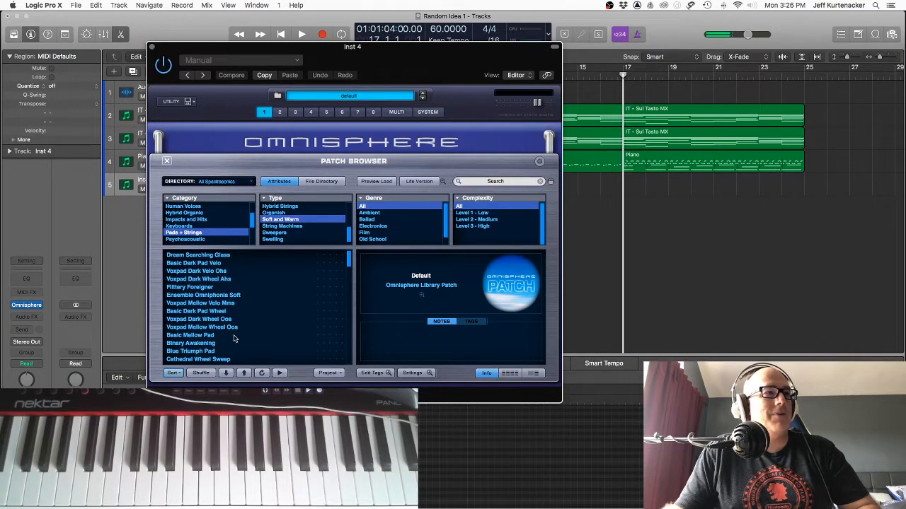
pyautogui.scroll(-3)
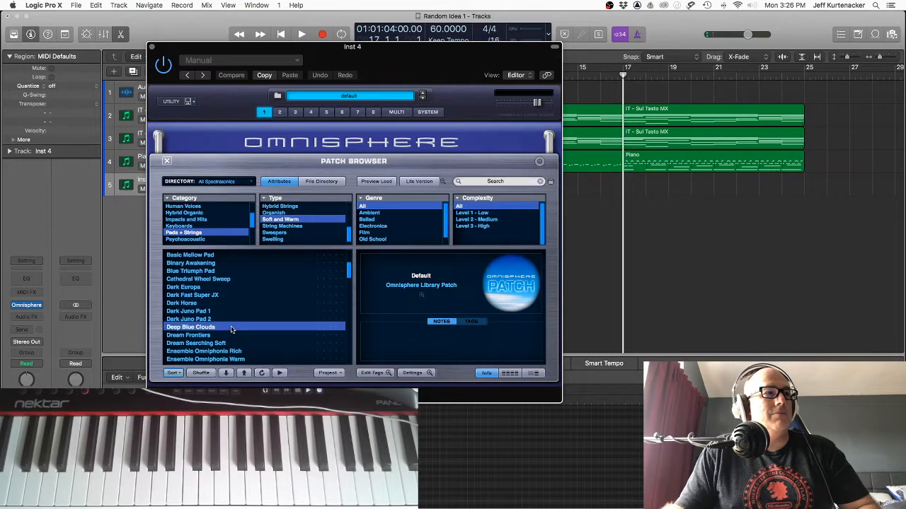
pyautogui.click(190, 327)
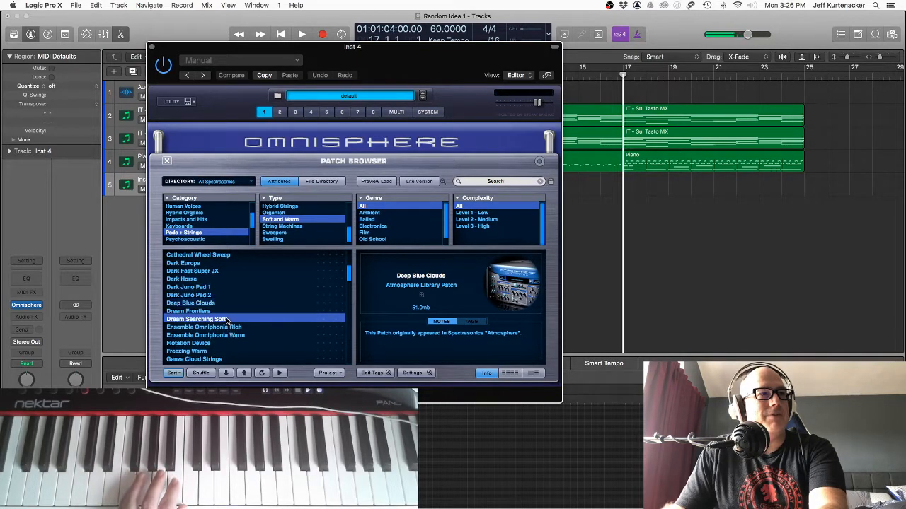
pyautogui.click(199, 319)
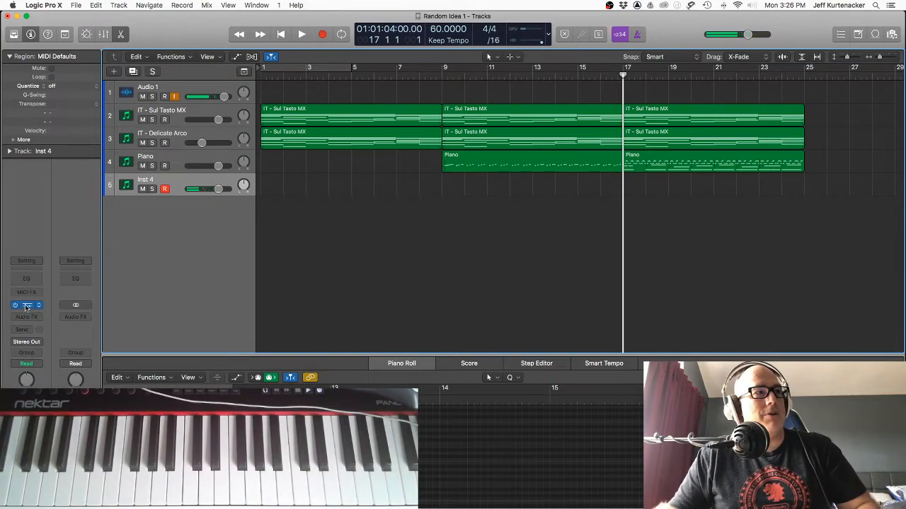
# Step: Audition several pad and organ patches, then load Soft Drawbar Pad into Omnisphere part 2
pyautogui.click(27, 305)
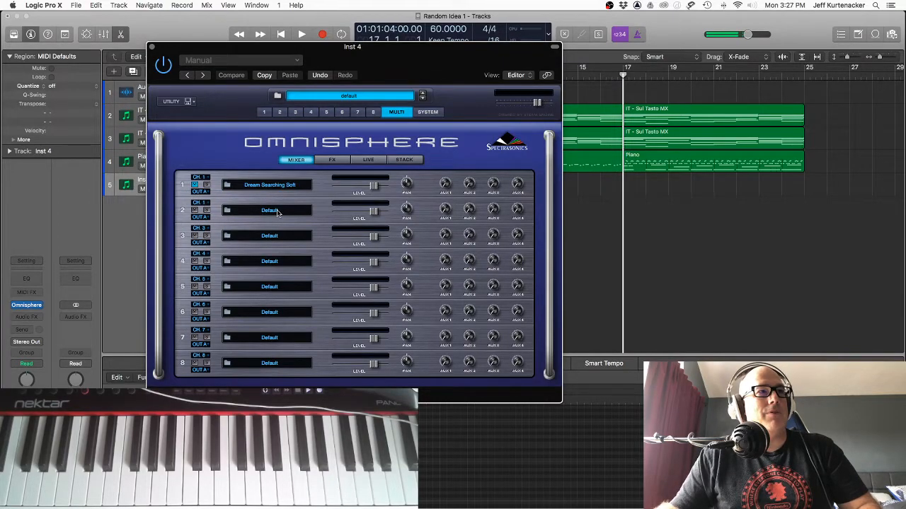
pyautogui.click(269, 210)
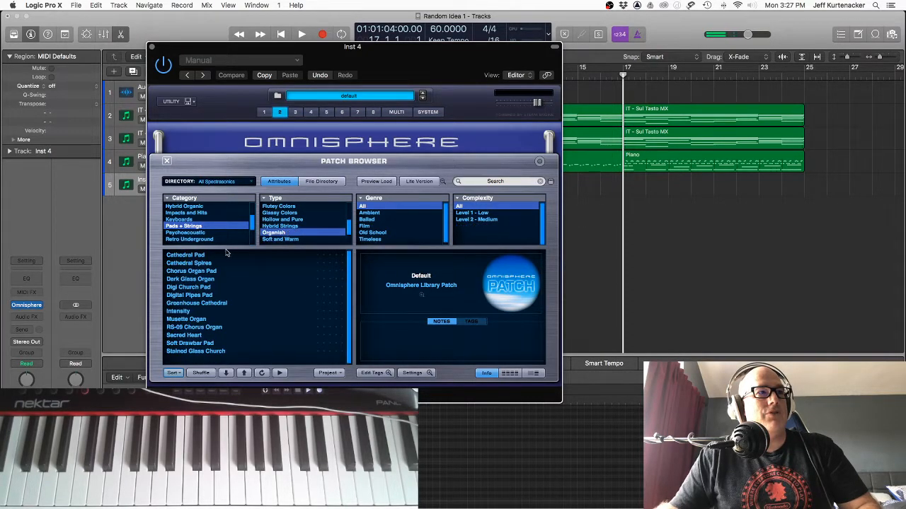
pyautogui.click(186, 255)
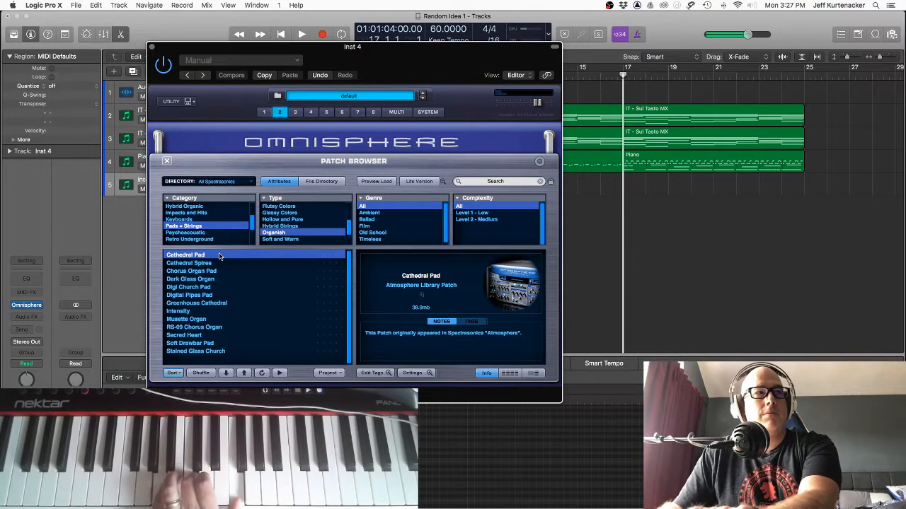
pyautogui.click(189, 262)
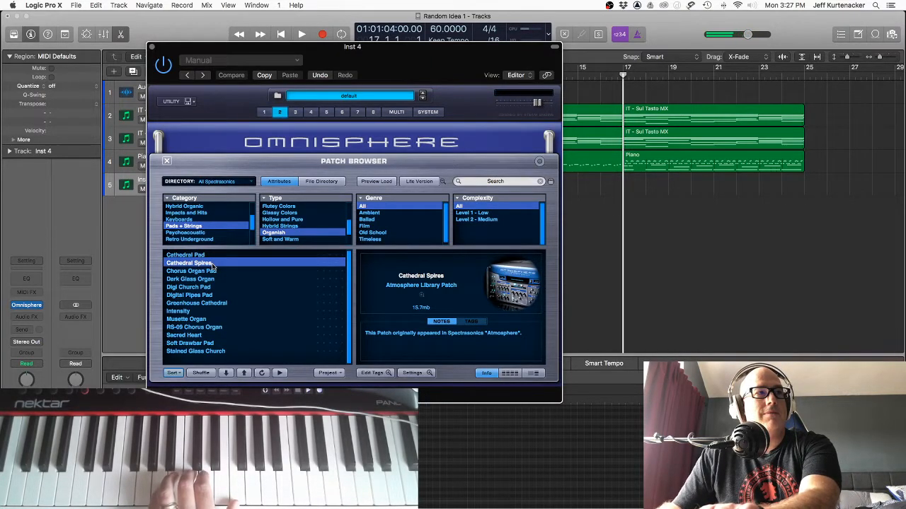
pyautogui.click(197, 303)
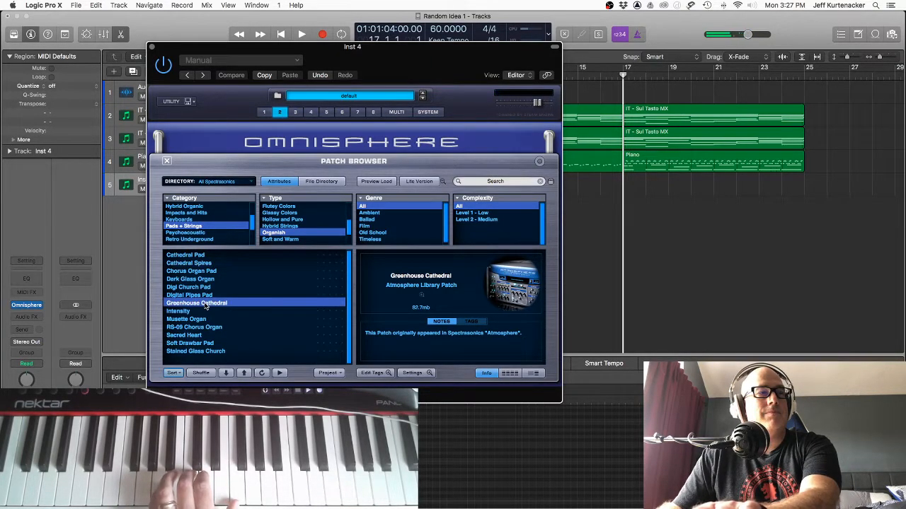
pyautogui.click(187, 319)
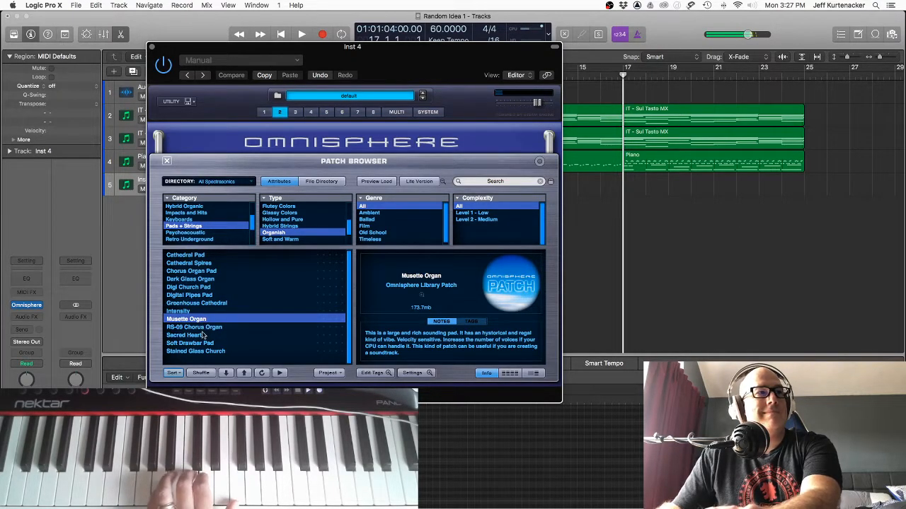
pyautogui.click(185, 335)
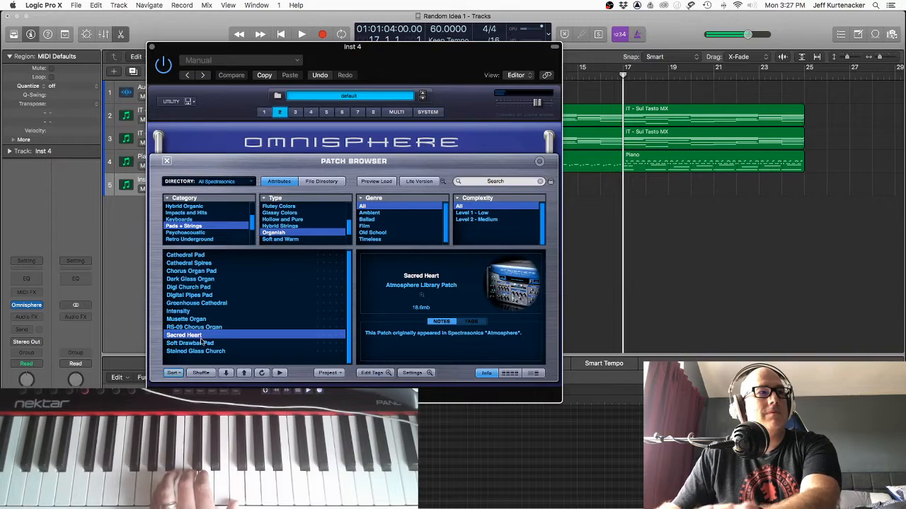
pyautogui.click(189, 344)
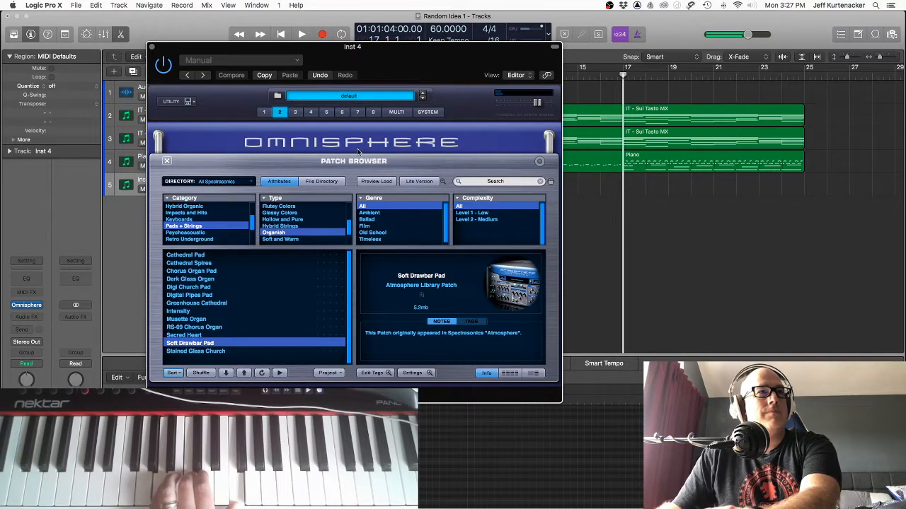
# Step: Set the Soft Drawbar Pad part level to about 2.25 dB in the Multi Mixer
pyautogui.click(396, 111)
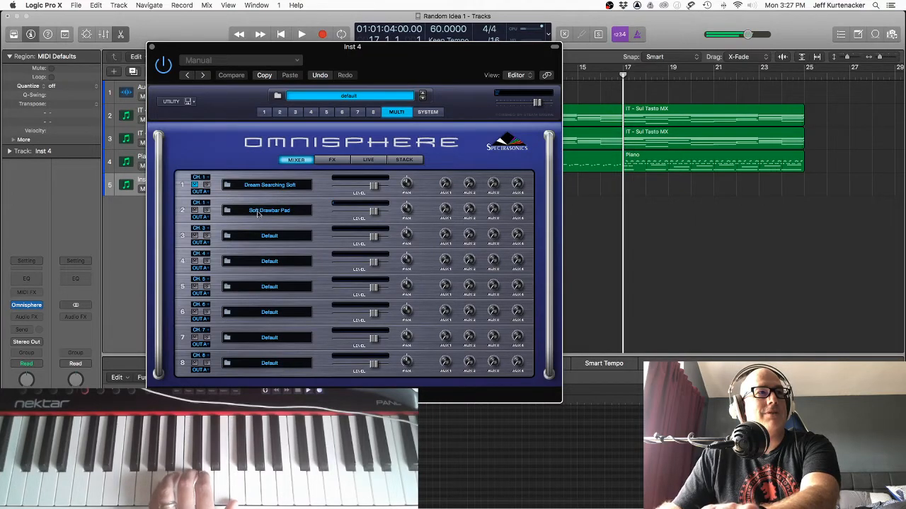
pyautogui.moveTo(278, 188)
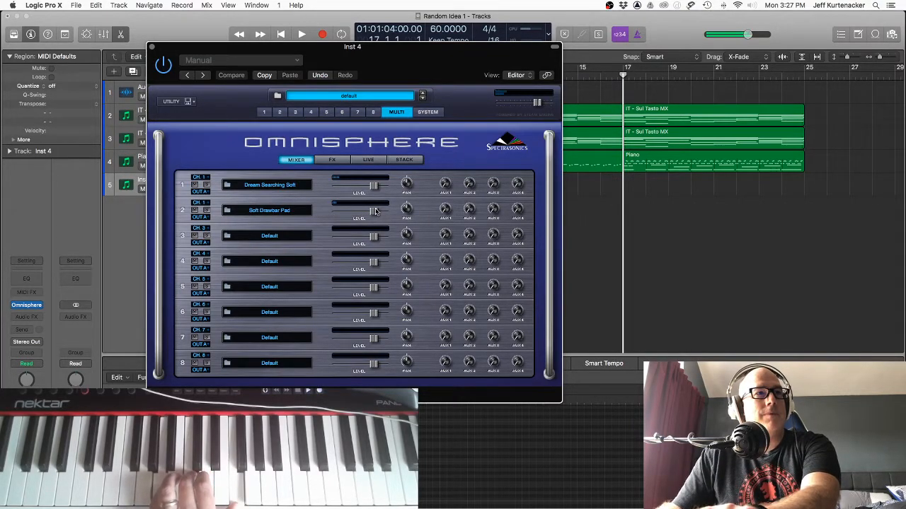
pyautogui.moveTo(371, 210); pyautogui.dragTo(363, 213)
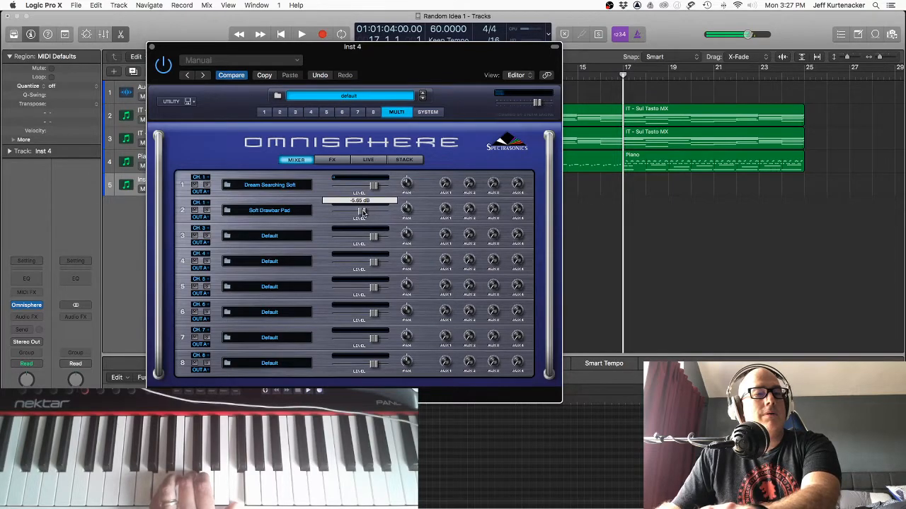
pyautogui.moveTo(360, 216); pyautogui.dragTo(359, 209)
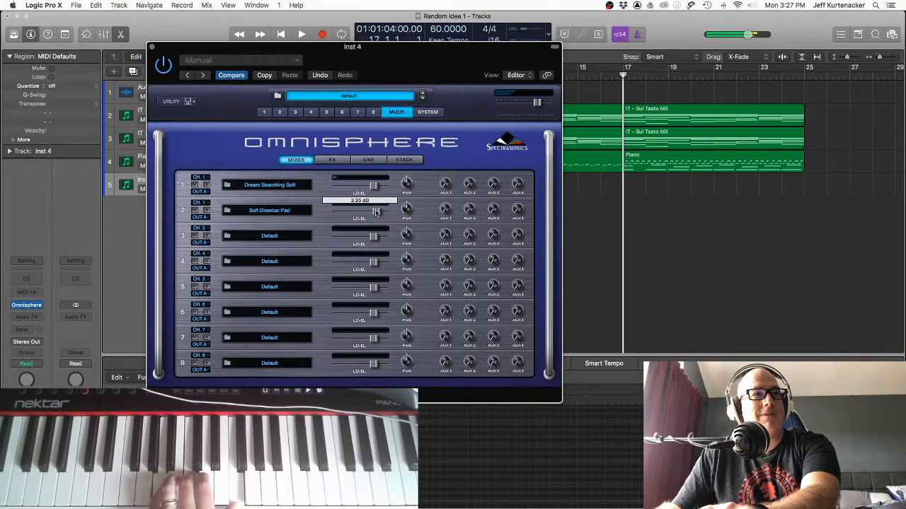
pyautogui.moveTo(373, 213); pyautogui.dragTo(373, 210)
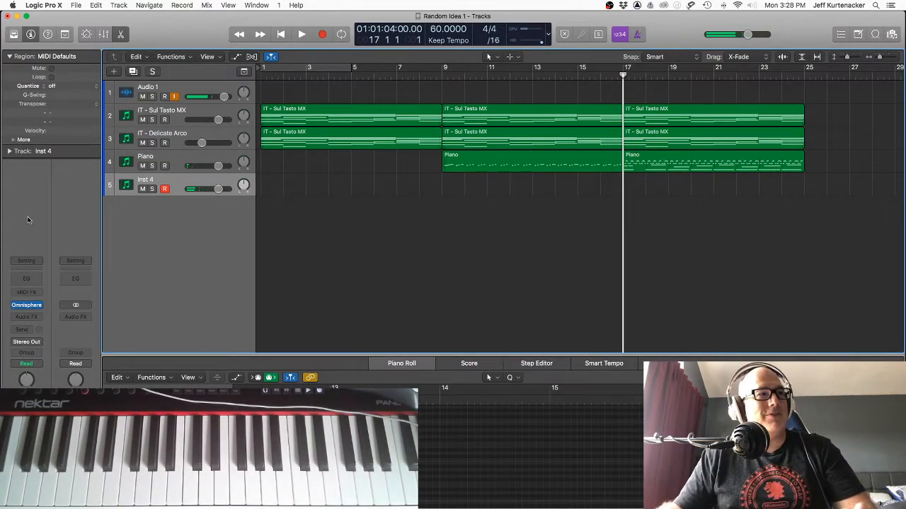
# Step: Insert a Modulation > Tremolo effect in Inst 4's Audio FX slot
pyautogui.click(26, 305)
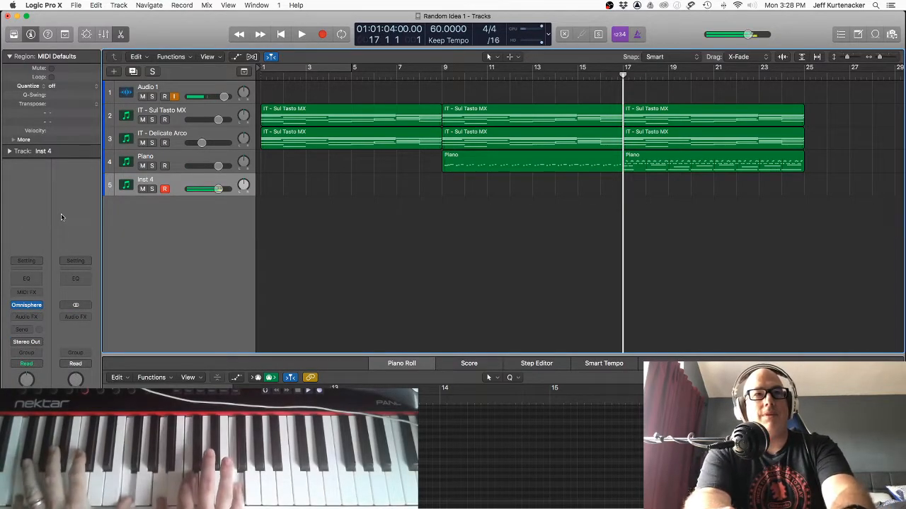
pyautogui.click(27, 316)
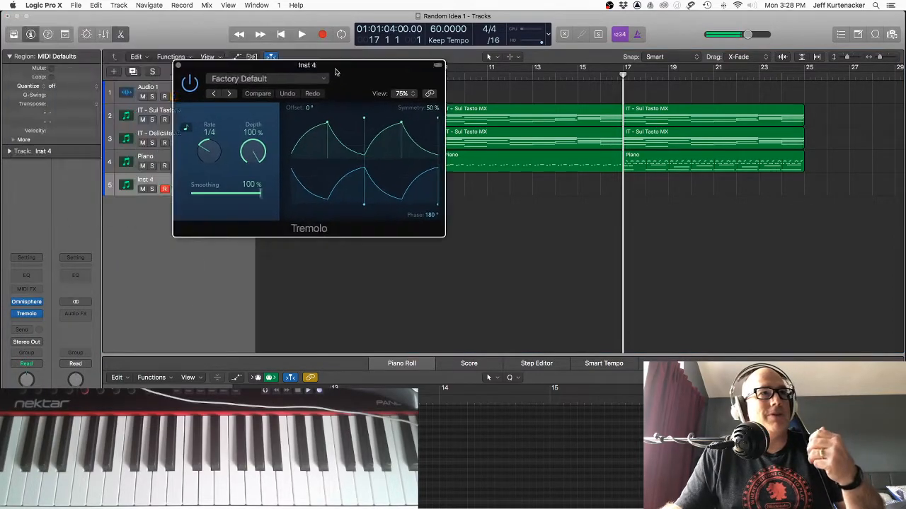
# Step: Set the Tremolo Rate to 1/8 and bring Depth down to about 42%
pyautogui.moveTo(307, 65); pyautogui.dragTo(356, 83)
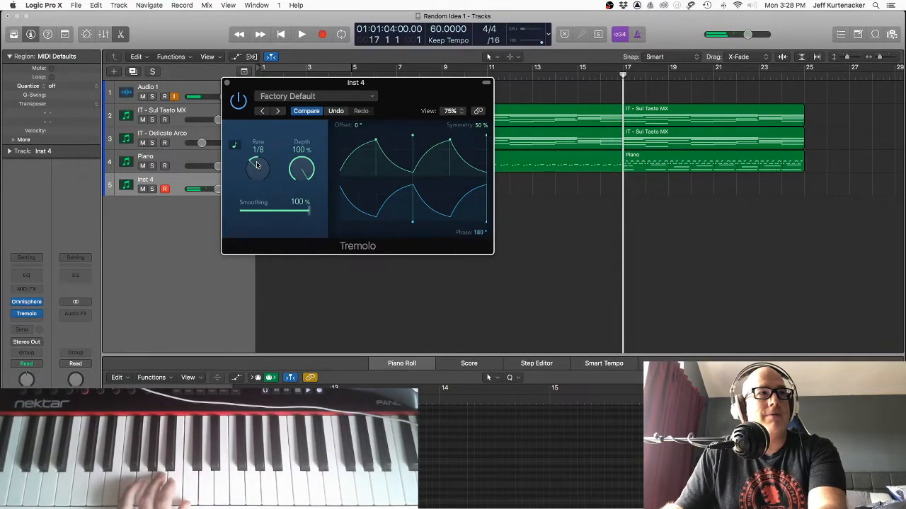
pyautogui.moveTo(308, 211); pyautogui.dragTo(297, 211)
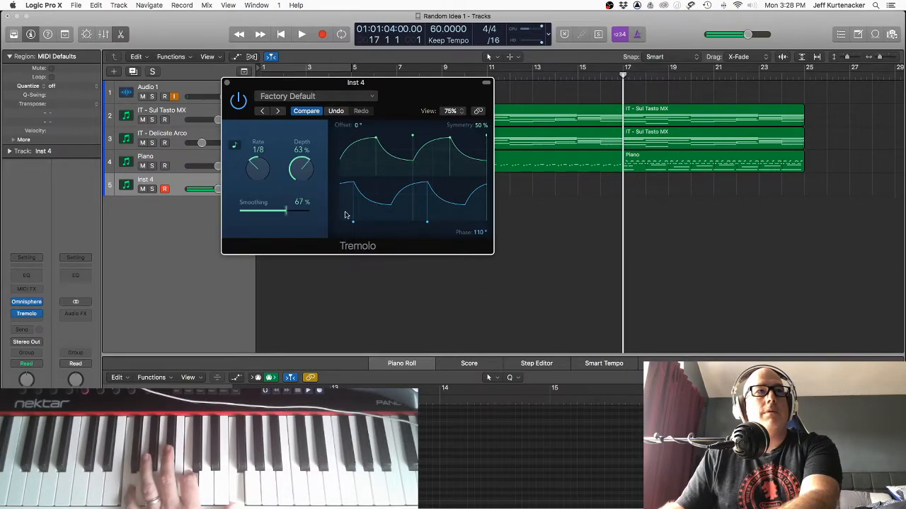
pyautogui.moveTo(340, 161)
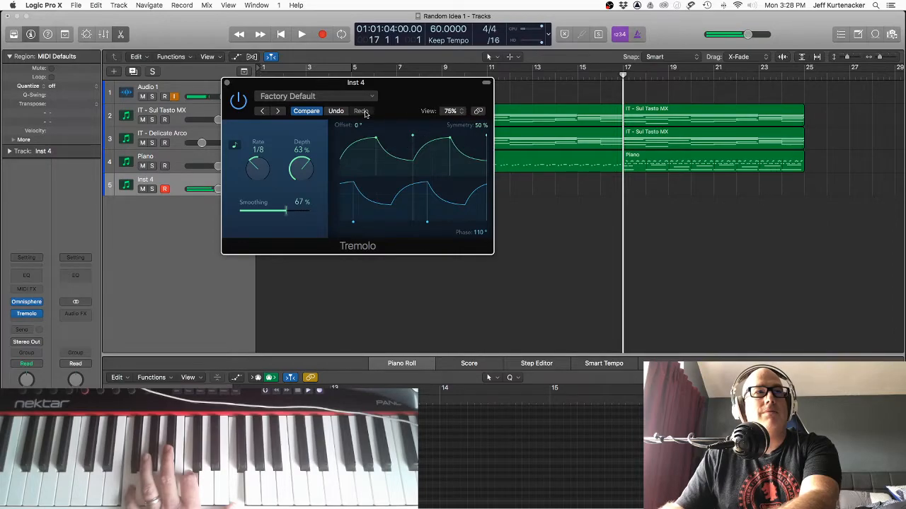
pyautogui.moveTo(301, 168); pyautogui.dragTo(301, 177)
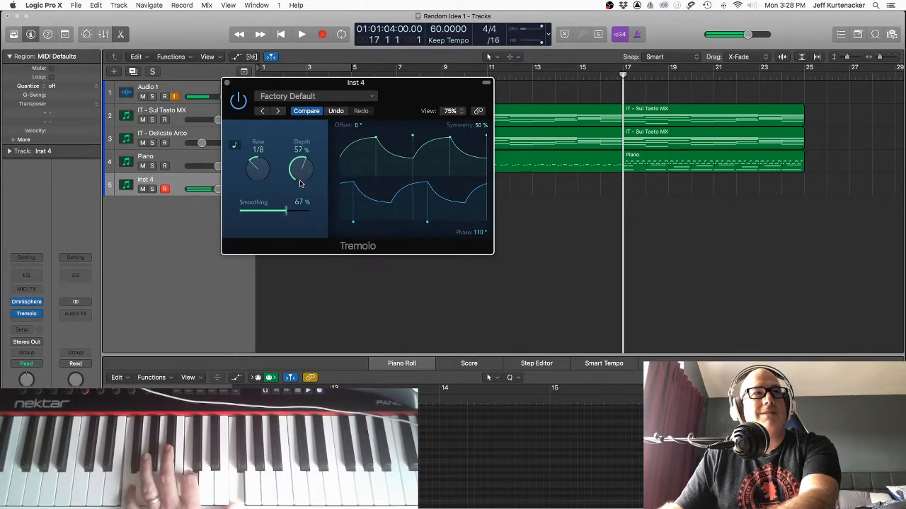
pyautogui.moveTo(302, 167); pyautogui.dragTo(301, 183)
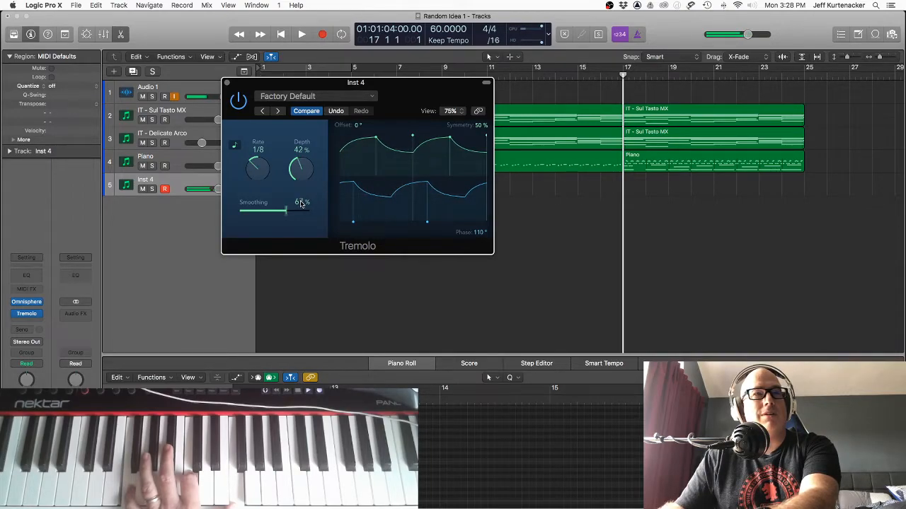
pyautogui.moveTo(300, 167); pyautogui.dragTo(300, 177)
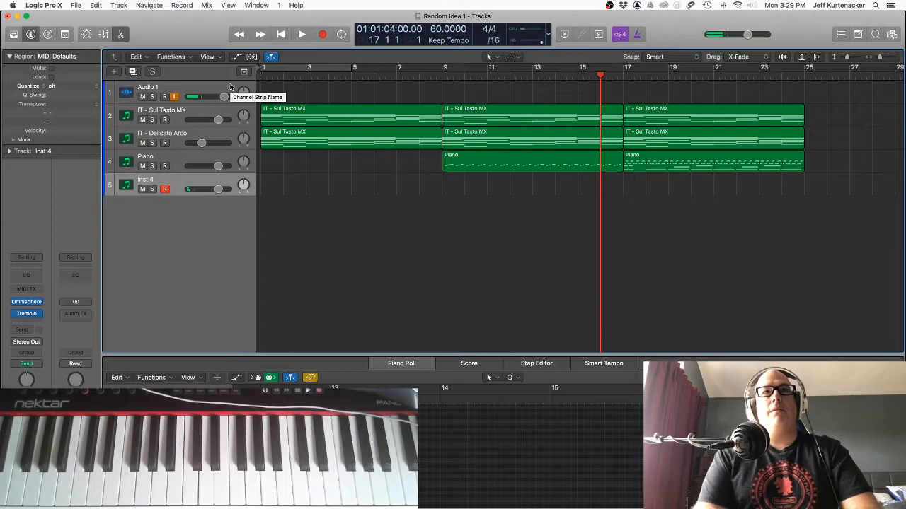
# Step: Record the Inst 4 pad part from bar 17 to 25, then play it back and stop
pyautogui.click(322, 34)
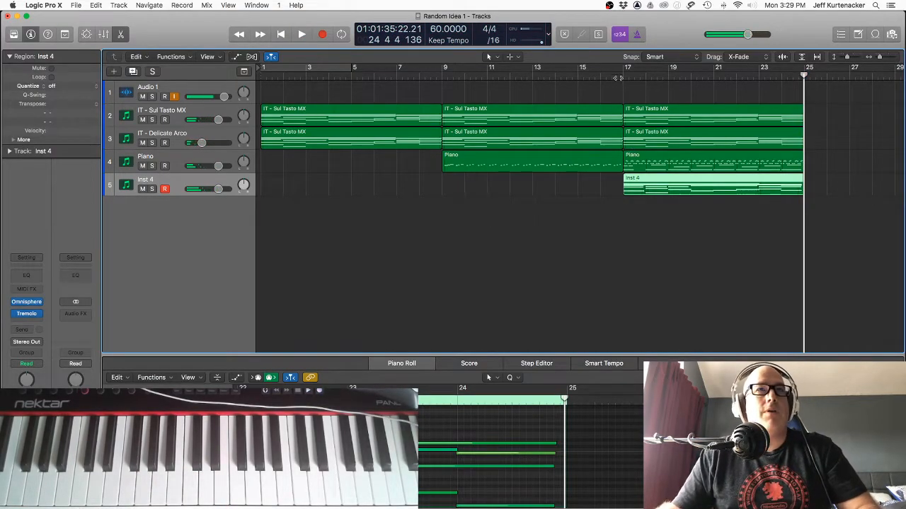
pyautogui.click(301, 34)
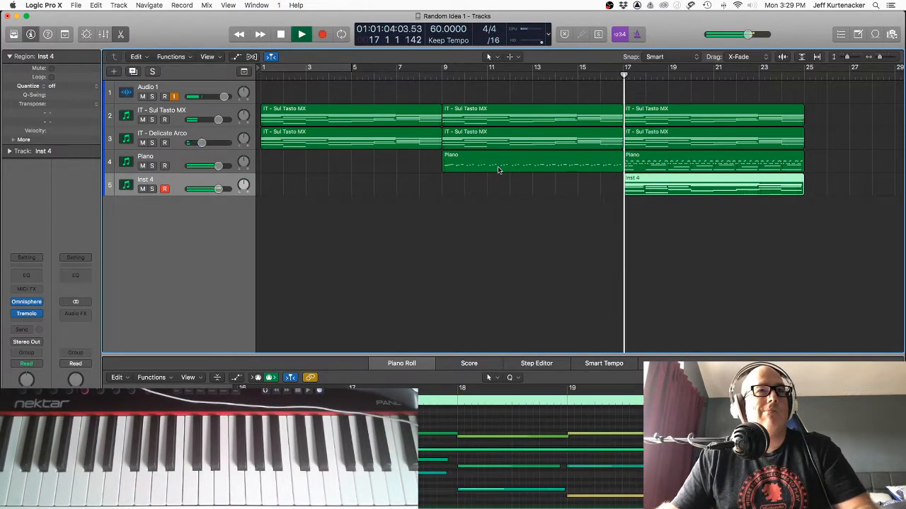
pyautogui.click(281, 34)
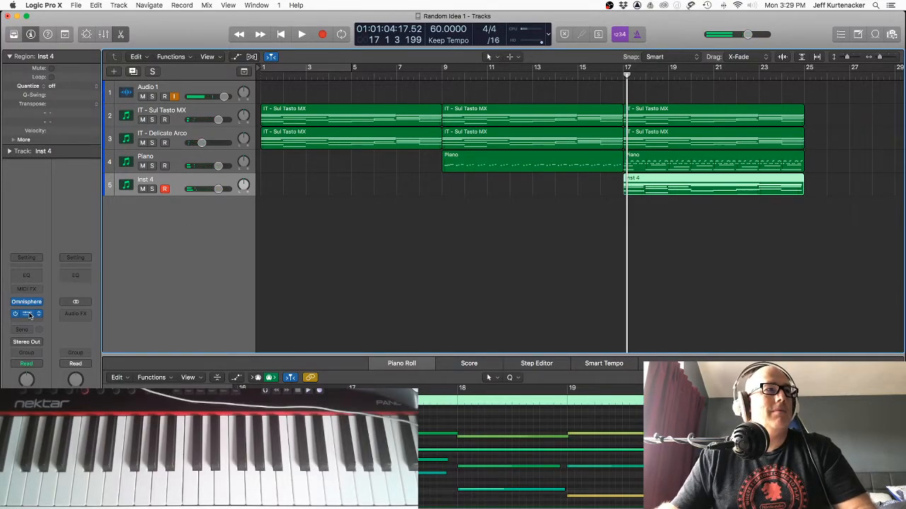
# Step: Reopen the pad's Tremolo and raise Depth to 66% while auditioning
pyautogui.click(26, 313)
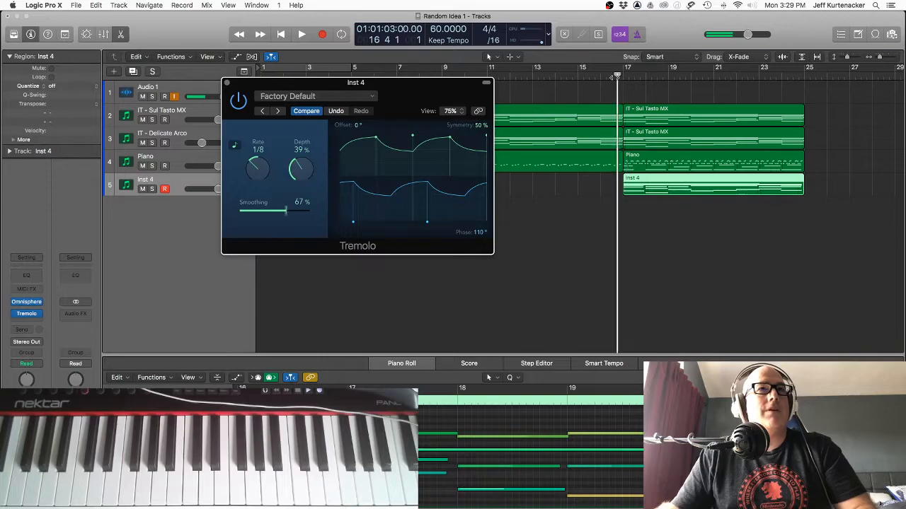
pyautogui.click(301, 34)
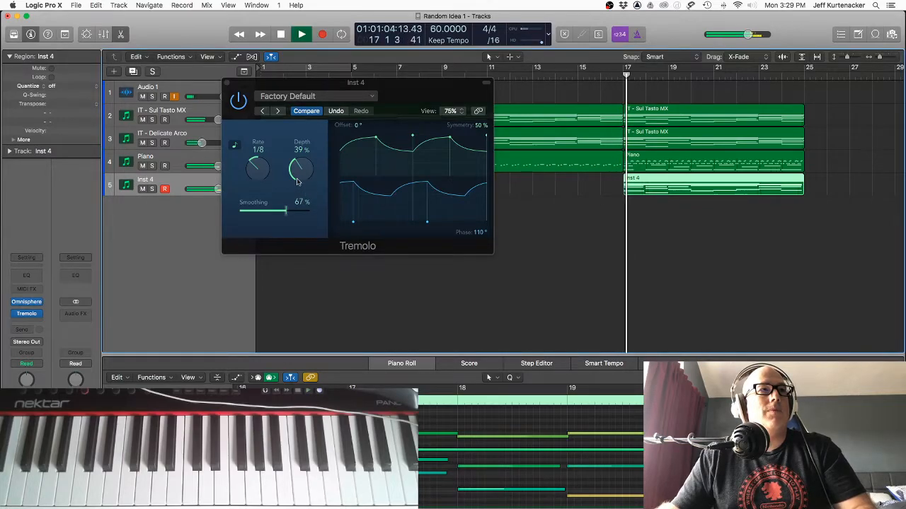
pyautogui.moveTo(302, 169); pyautogui.dragTo(303, 152)
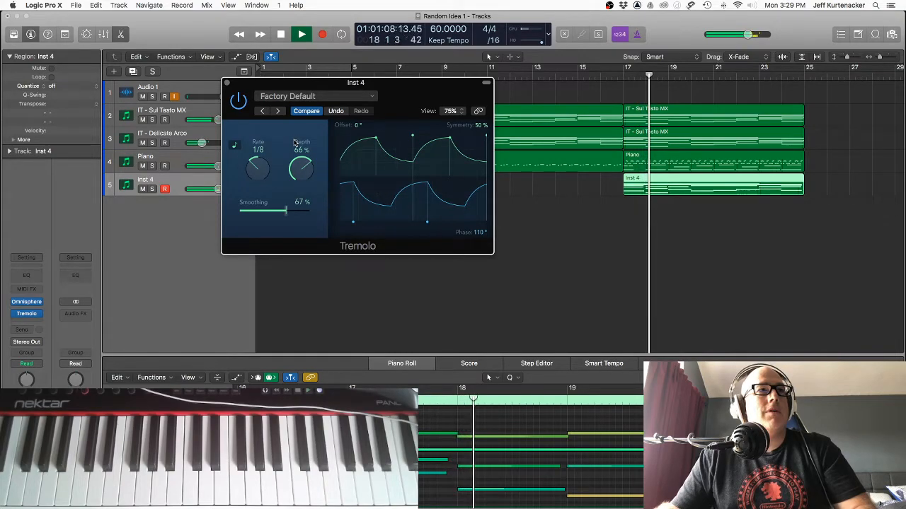
pyautogui.click(280, 34)
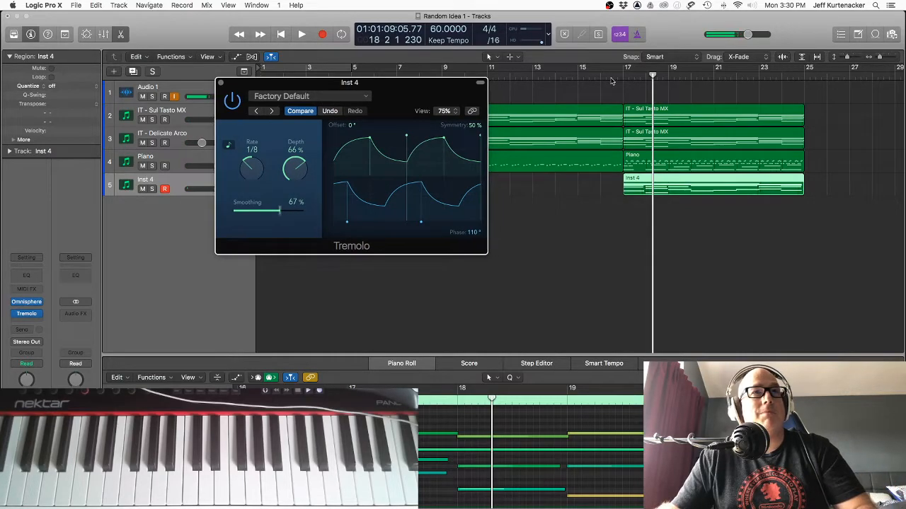
# Step: Lower the Tremolo Smoothing to about 41% during playback
pyautogui.click(300, 34)
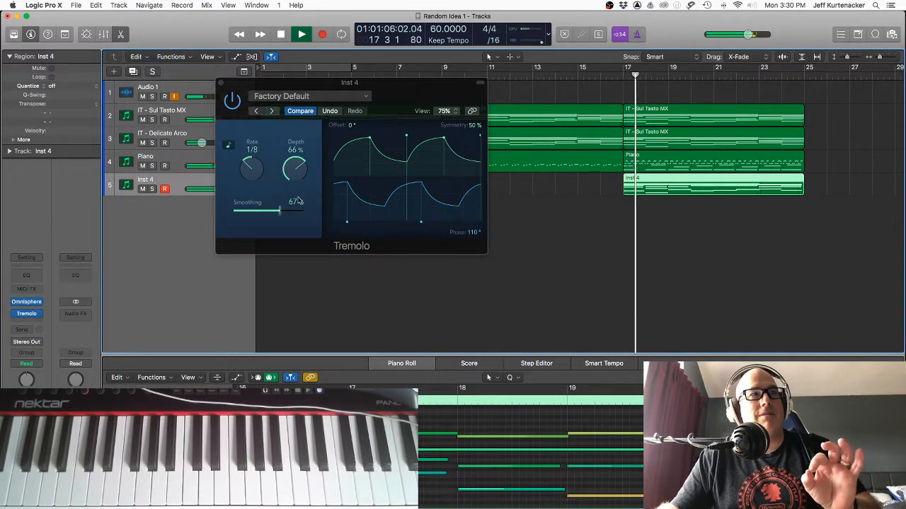
pyautogui.moveTo(279, 213); pyautogui.dragTo(269, 212)
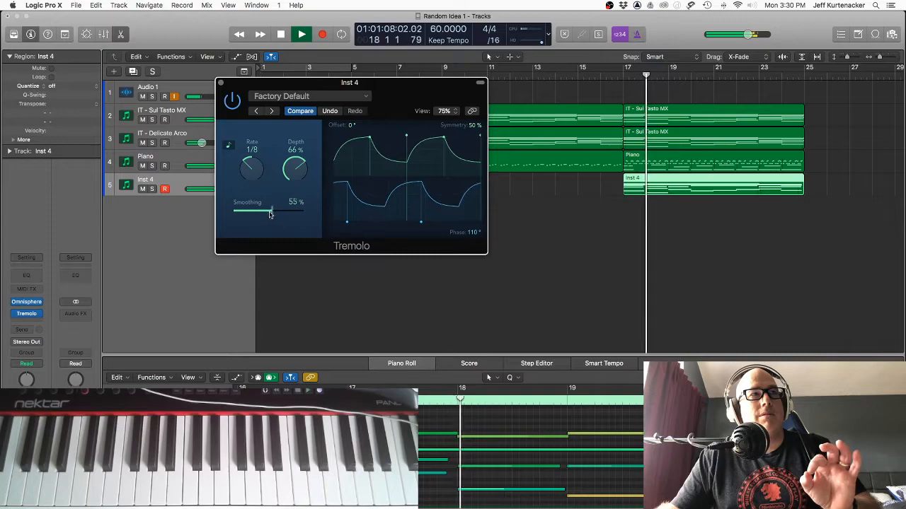
pyautogui.moveTo(273, 211); pyautogui.dragTo(262, 212)
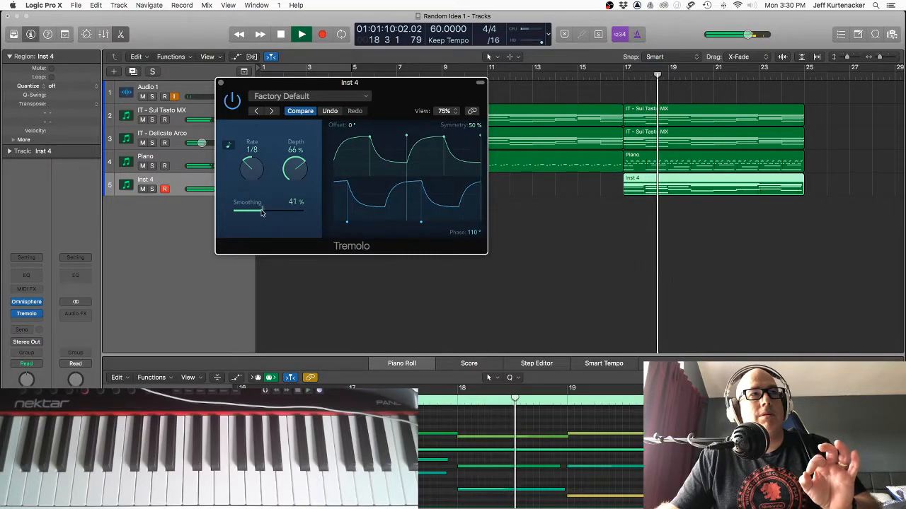
pyautogui.moveTo(260, 211); pyautogui.dragTo(270, 211)
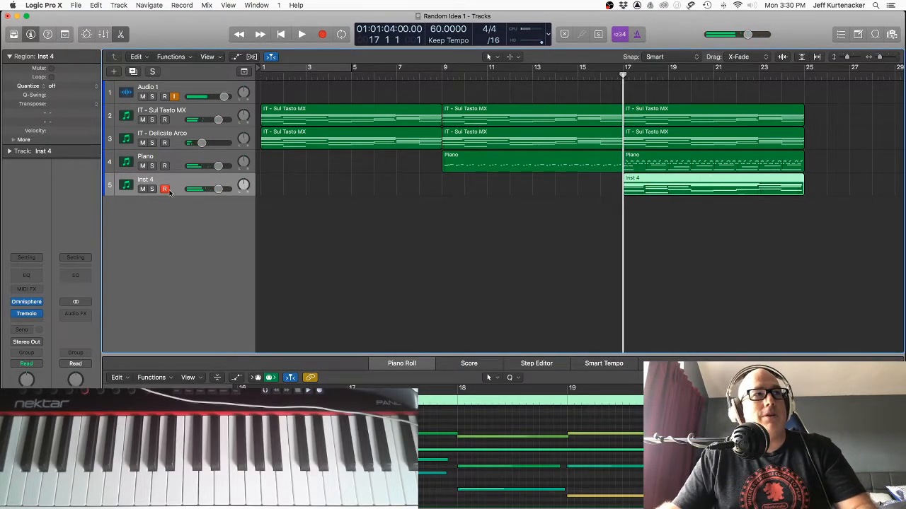
# Step: Pull down the Inst 4 volume fader and play the project to check the balance
pyautogui.moveTo(202, 189); pyautogui.dragTo(217, 189)
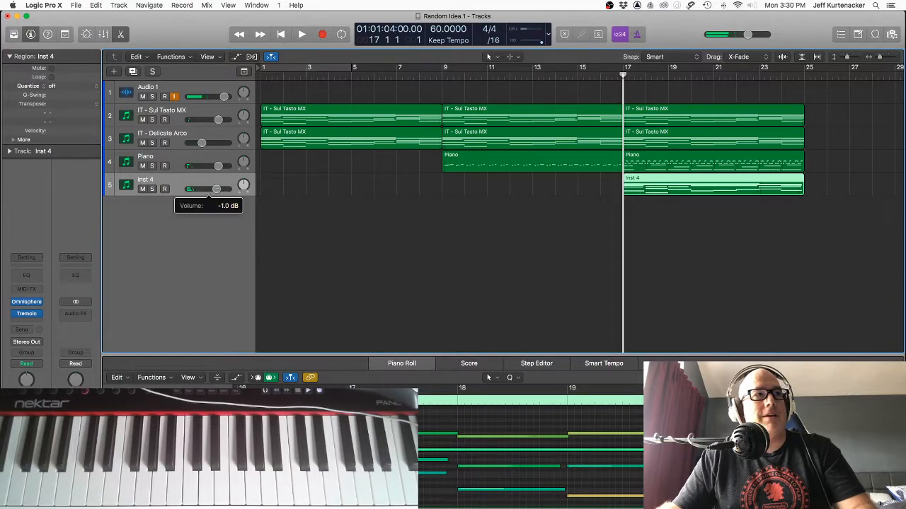
pyautogui.click(301, 34)
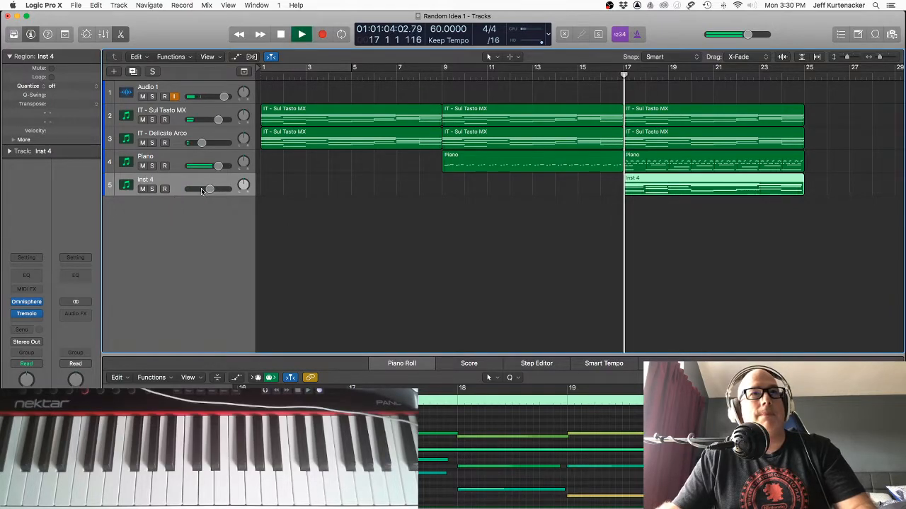
pyautogui.click(301, 34)
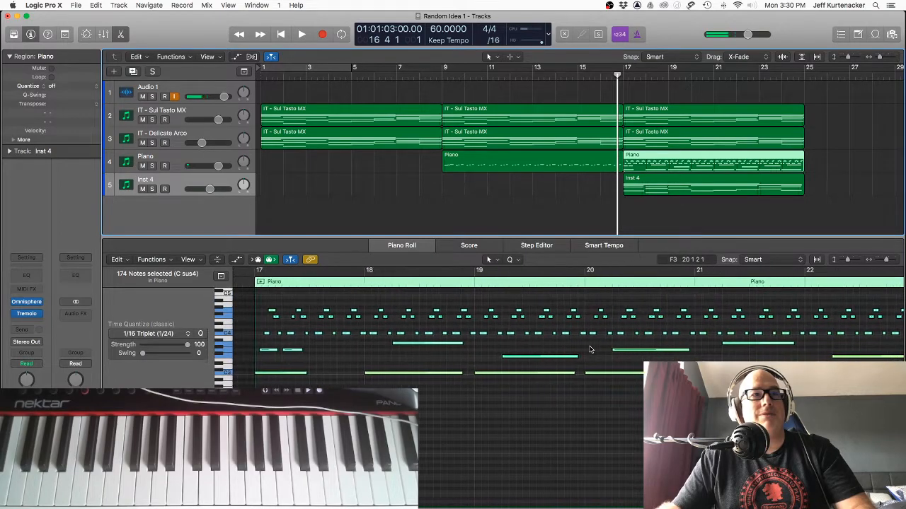
# Step: Pick the long Piano notes in bars 21 and 22, then select the Piano track
pyautogui.click(301, 34)
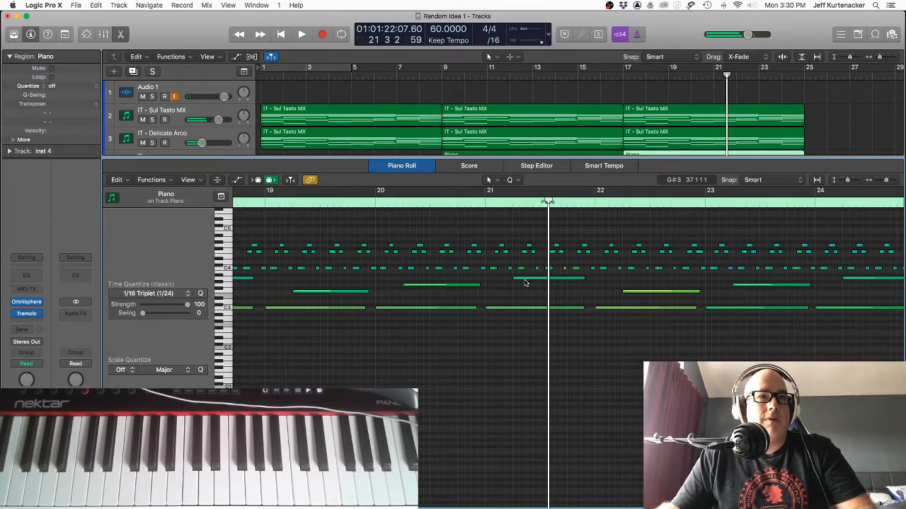
pyautogui.click(548, 292)
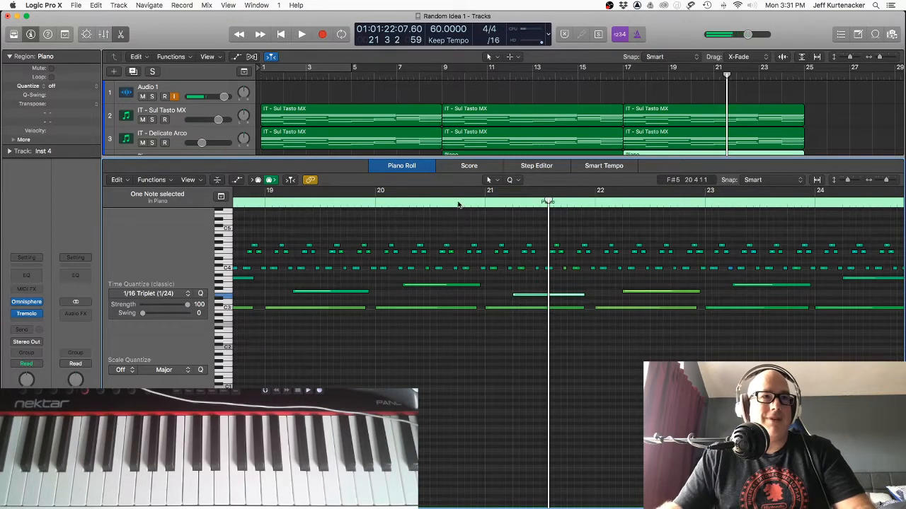
pyautogui.click(302, 34)
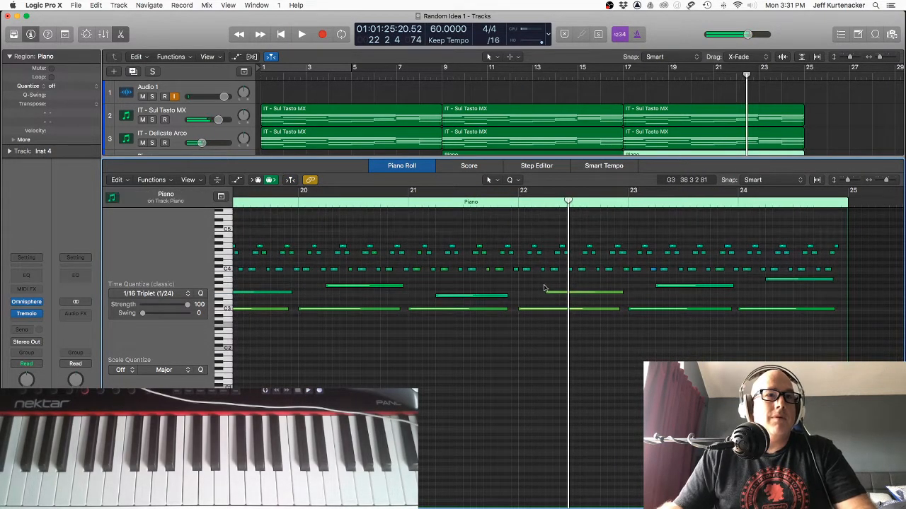
pyautogui.click(490, 294)
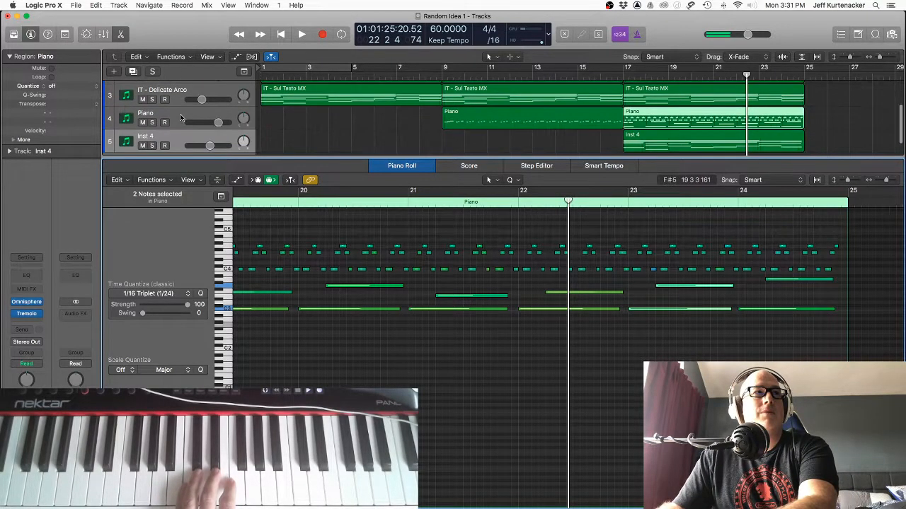
pyautogui.click(145, 113)
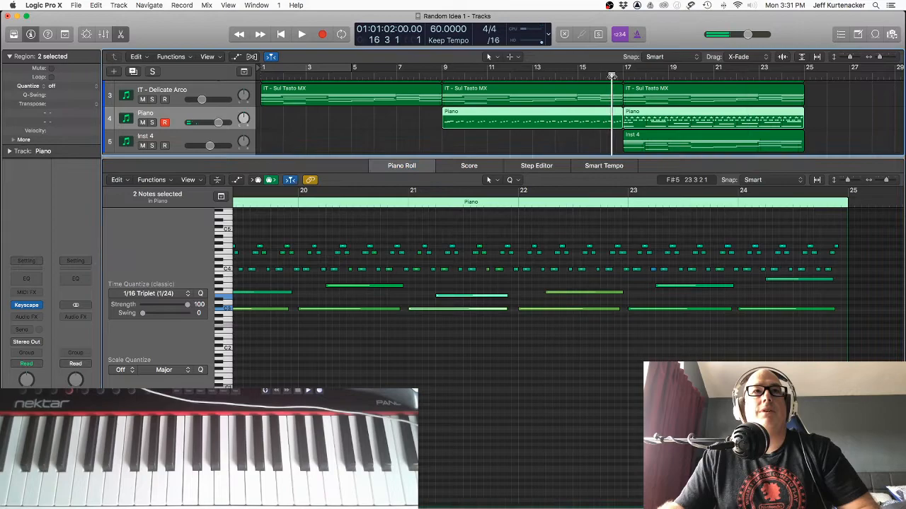
pyautogui.click(301, 34)
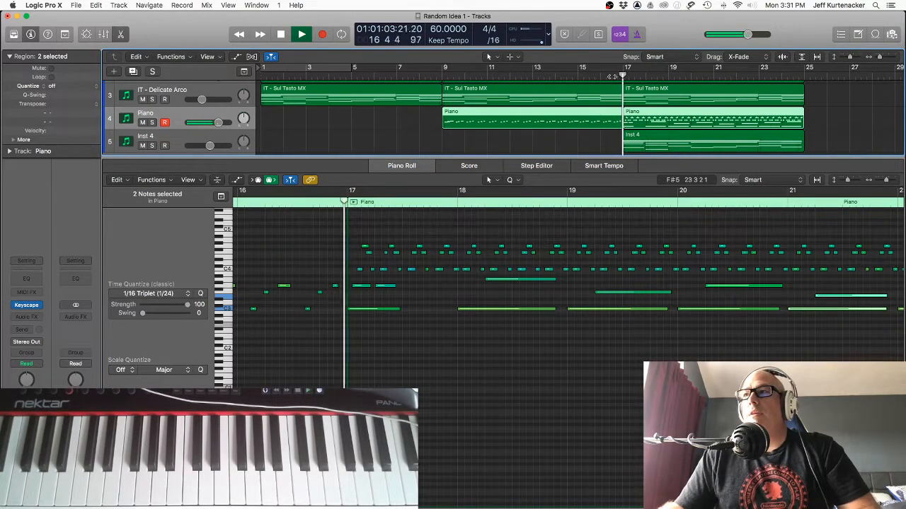
pyautogui.click(280, 34)
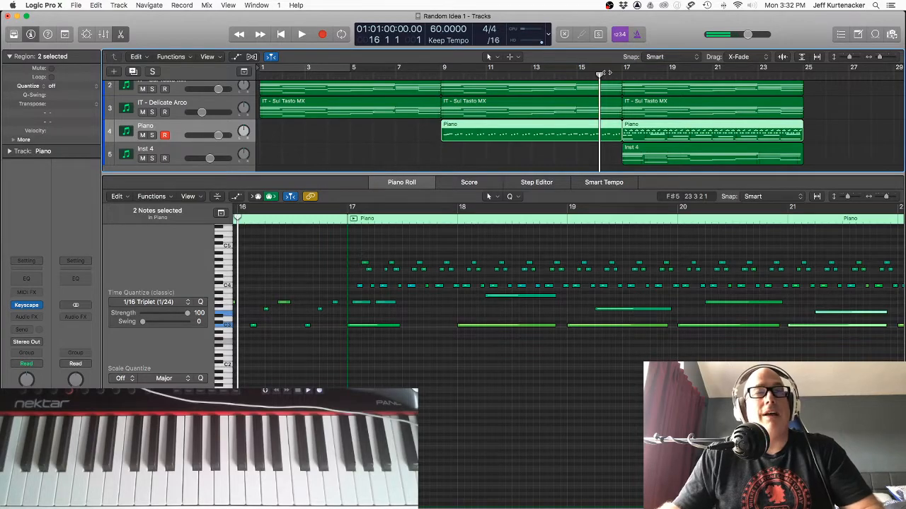
pyautogui.click(302, 34)
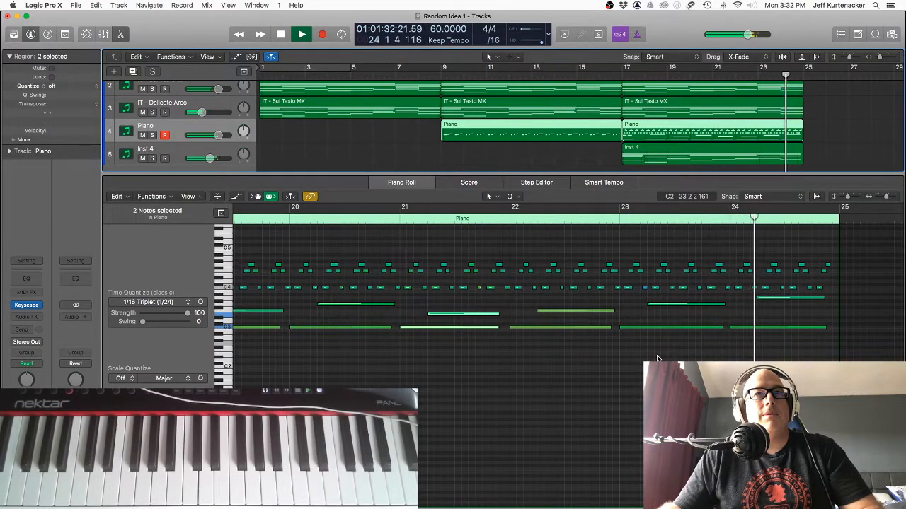
pyautogui.click(281, 34)
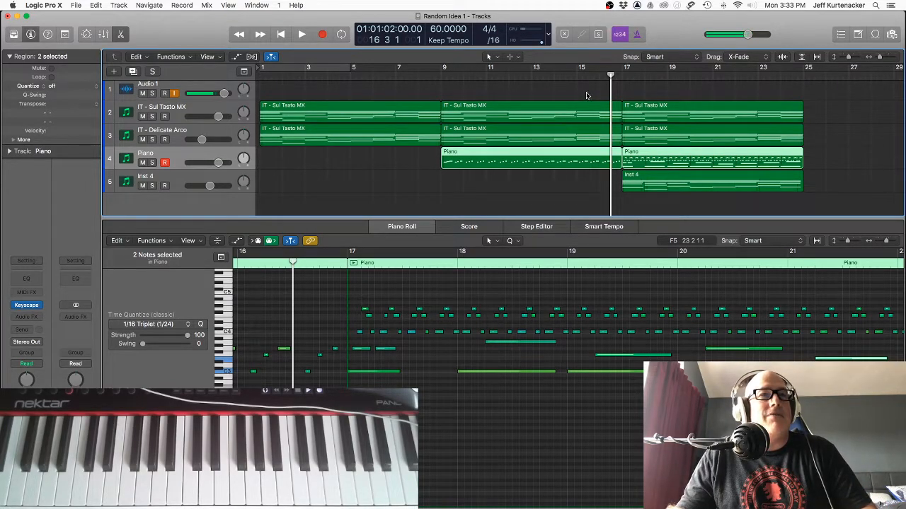
pyautogui.moveTo(662, 156)
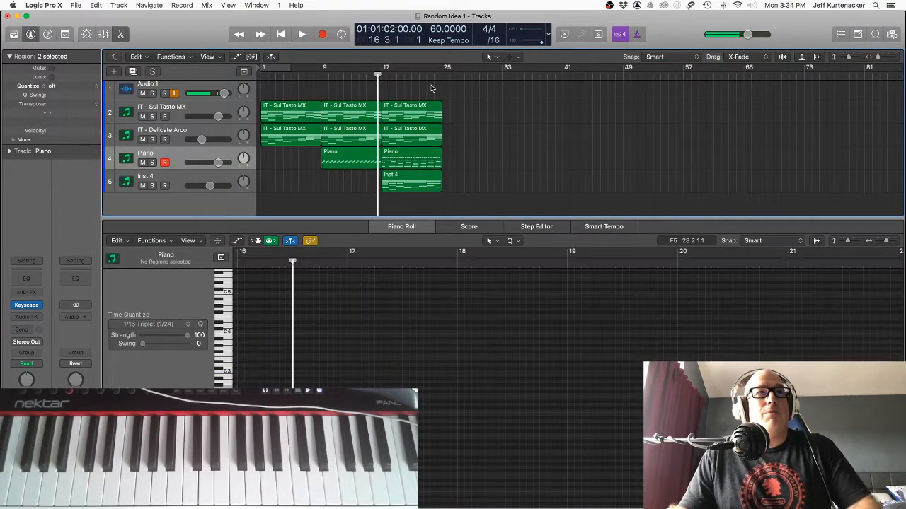
# Step: Select the later string regions on both string tracks, bars 9 to 25
pyautogui.click(347, 117)
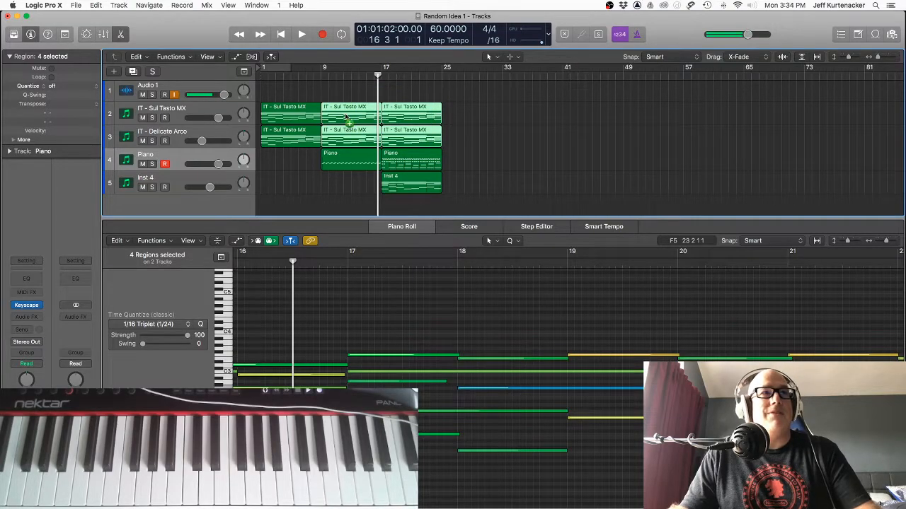